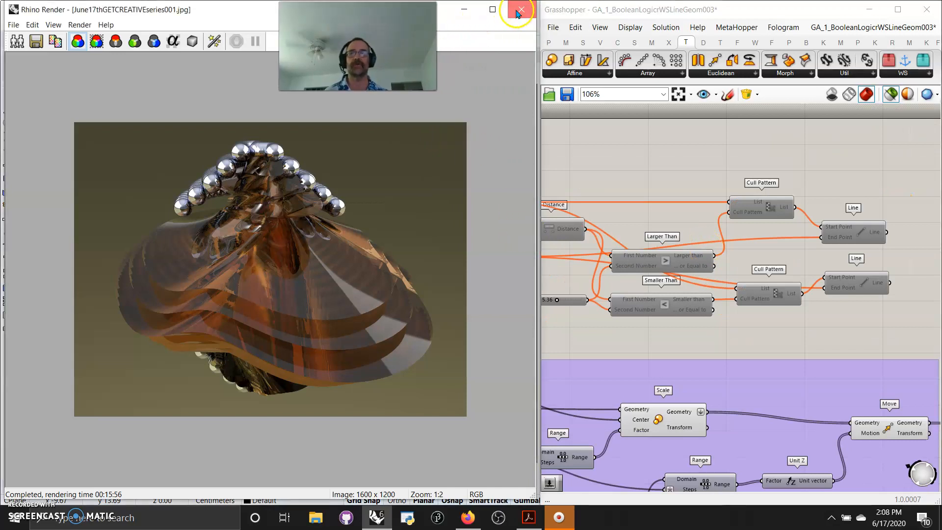
Step: Close the Rhino Render window and zoom out on the Grasshopper canvas
{"action": "left_click", "coordinate": [516, 11]}
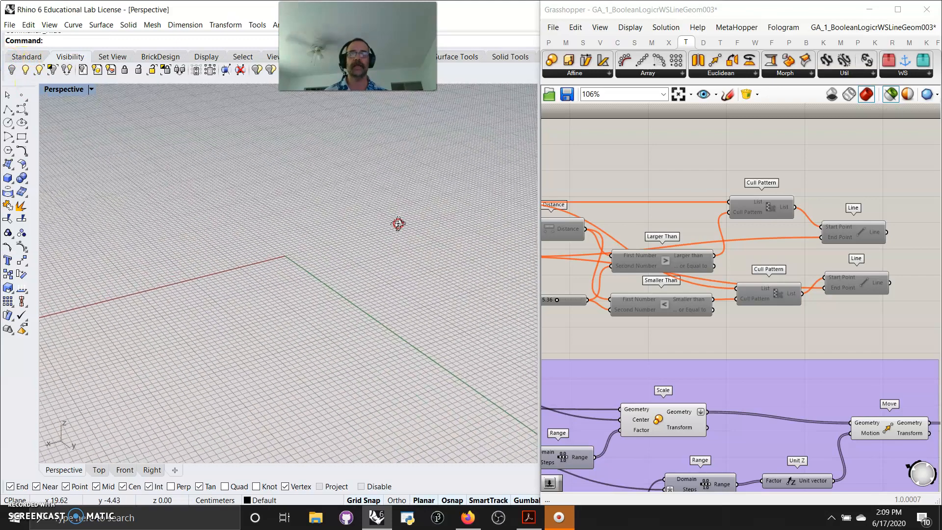
{"action": "scroll", "scroll_direction": "down", "scroll_amount": 3}
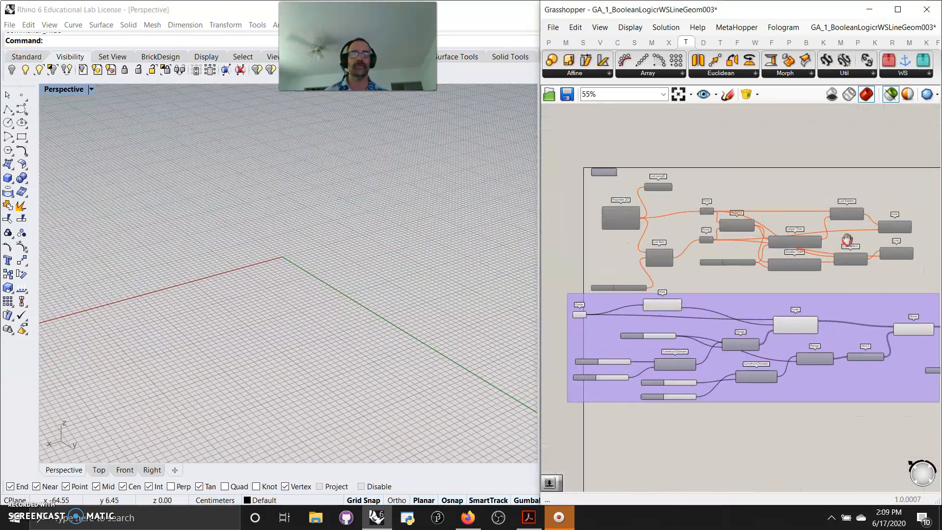
{"action": "scroll", "scroll_direction": "down", "scroll_amount": 3}
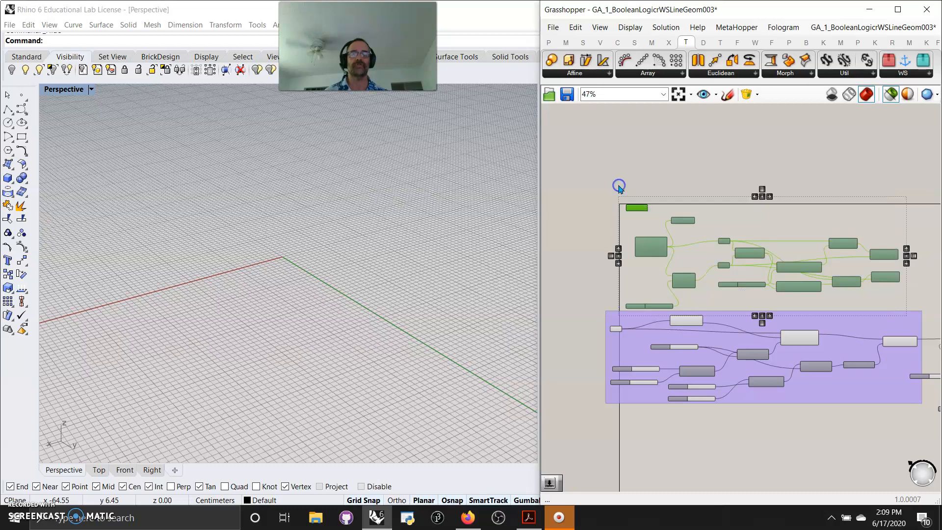
{"action": "mouse_move", "coordinate": [549, 60]}
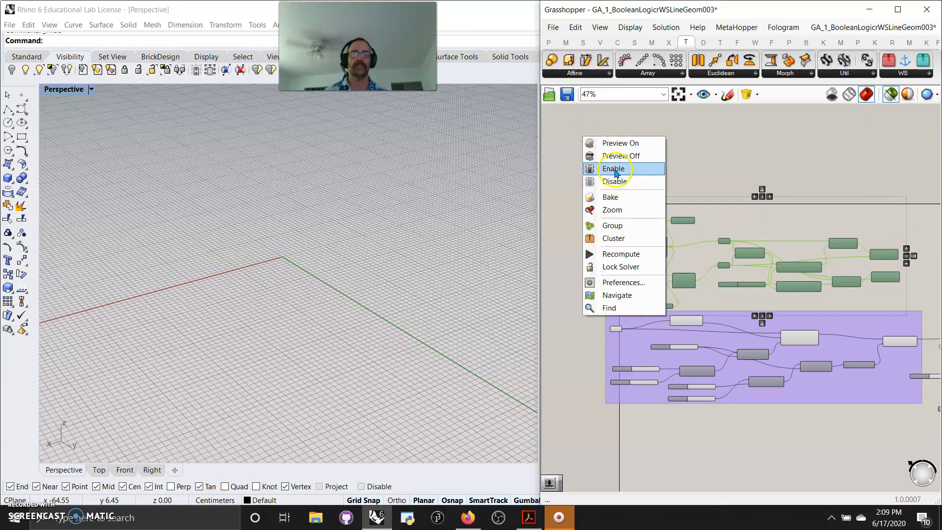
Step: Enable the definition, then disable the shell-building group so only points and radiating lines show
{"action": "left_click", "coordinate": [613, 169]}
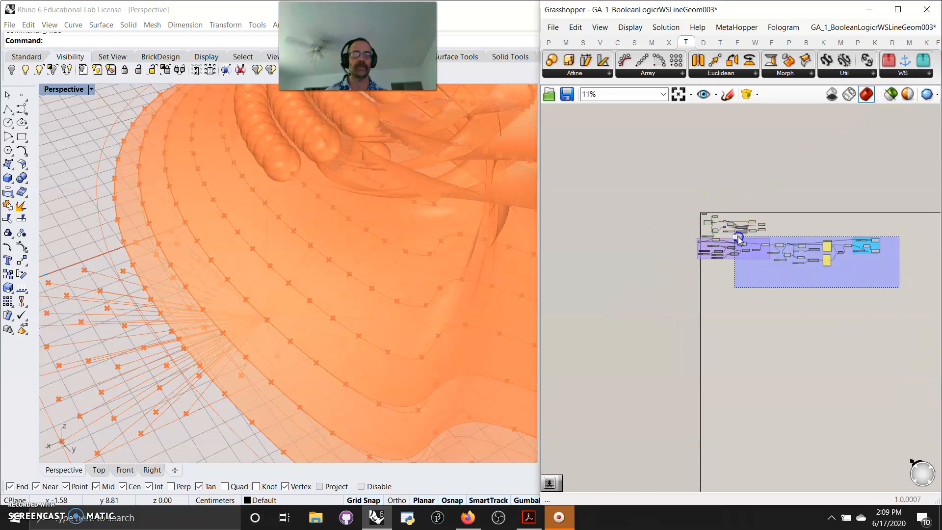
{"action": "right_click", "coordinate": [739, 239]}
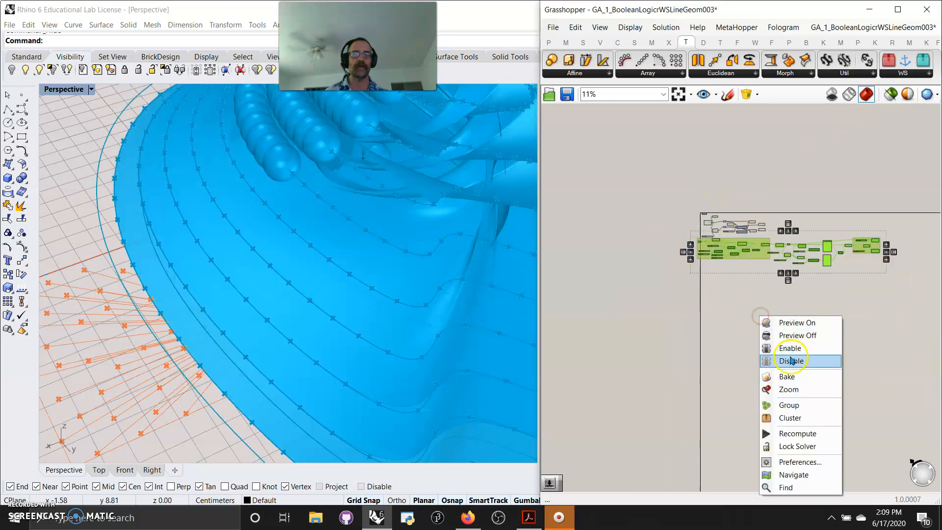
{"action": "left_click", "coordinate": [791, 361]}
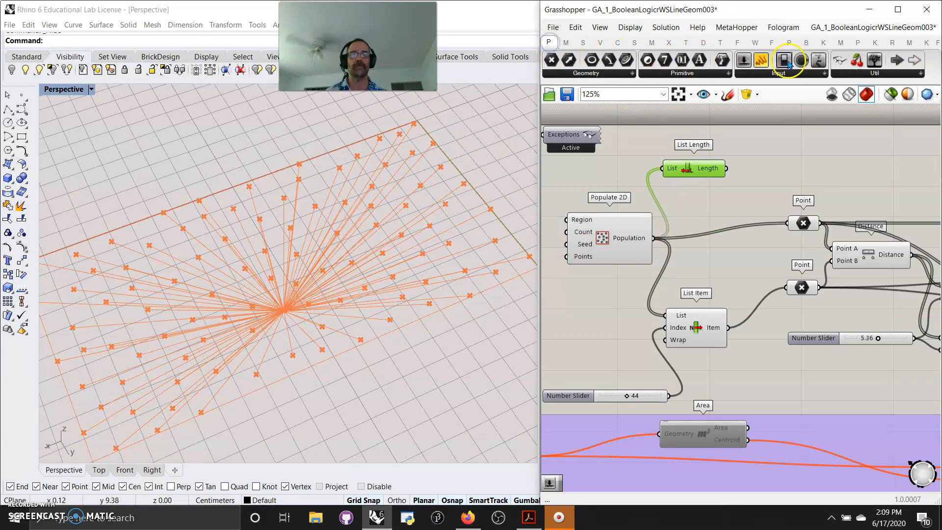
Step: Test the distance threshold slider at 9.36, 7.92 and 5.36, settling on 6.64
{"action": "left_click", "coordinate": [782, 60]}
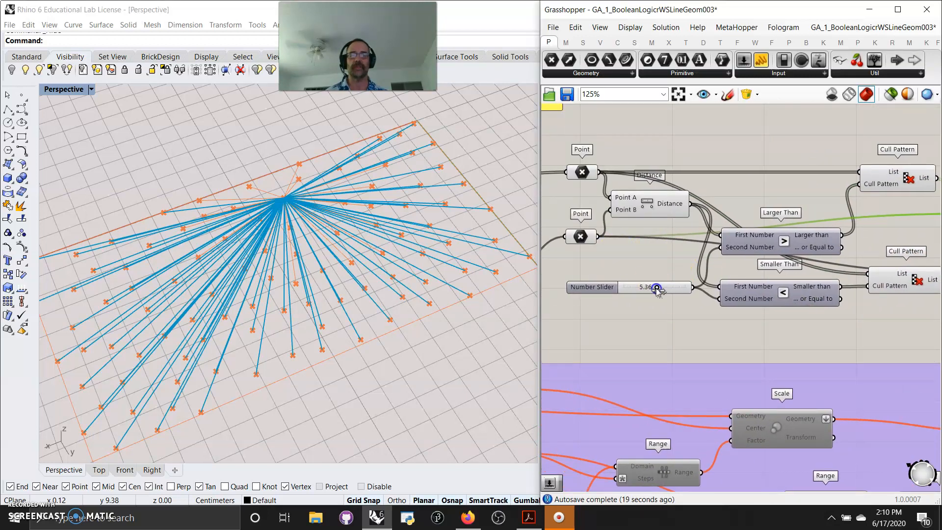
{"action": "left_click_drag", "start_coordinate": [657, 288], "coordinate": [681, 287]}
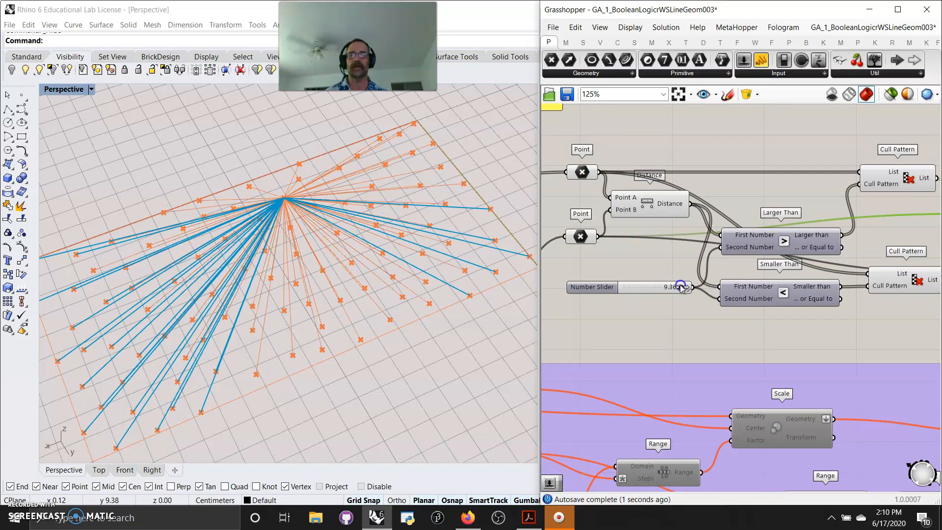
{"action": "left_click_drag", "start_coordinate": [680, 286], "coordinate": [671, 293]}
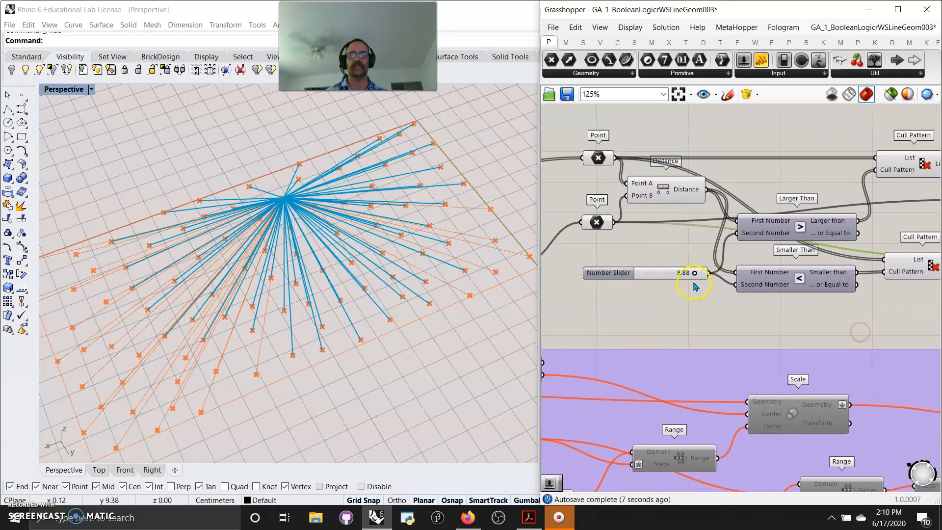
{"action": "left_click_drag", "start_coordinate": [694, 273], "coordinate": [688, 276]}
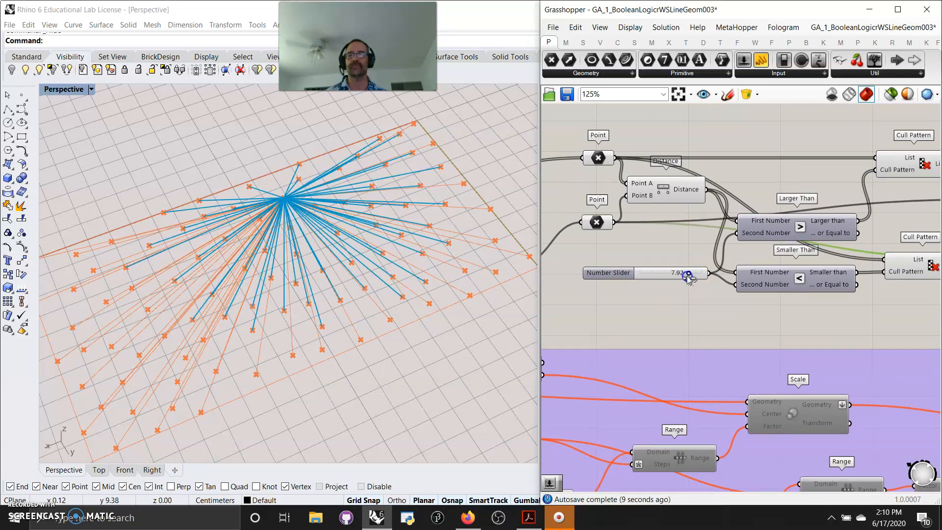
{"action": "left_click_drag", "start_coordinate": [688, 273], "coordinate": [671, 274]}
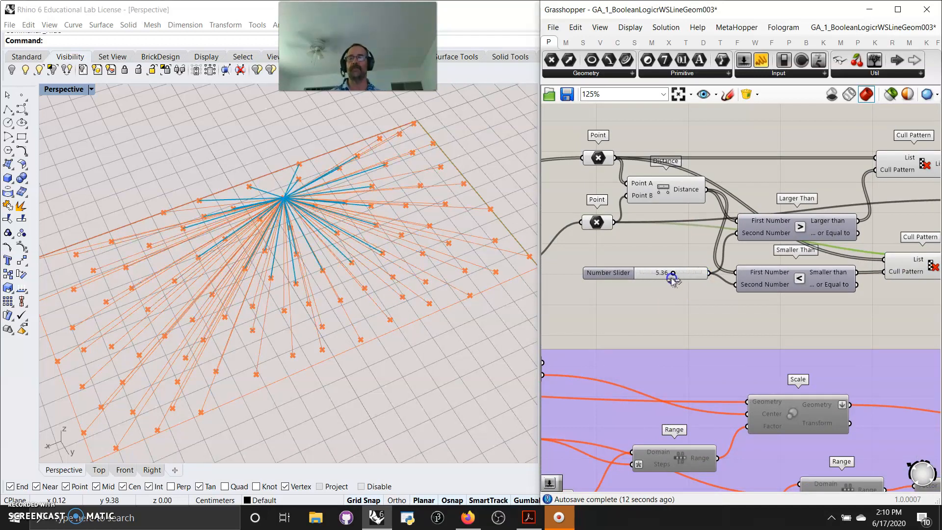
{"action": "left_click_drag", "start_coordinate": [671, 272], "coordinate": [681, 272]}
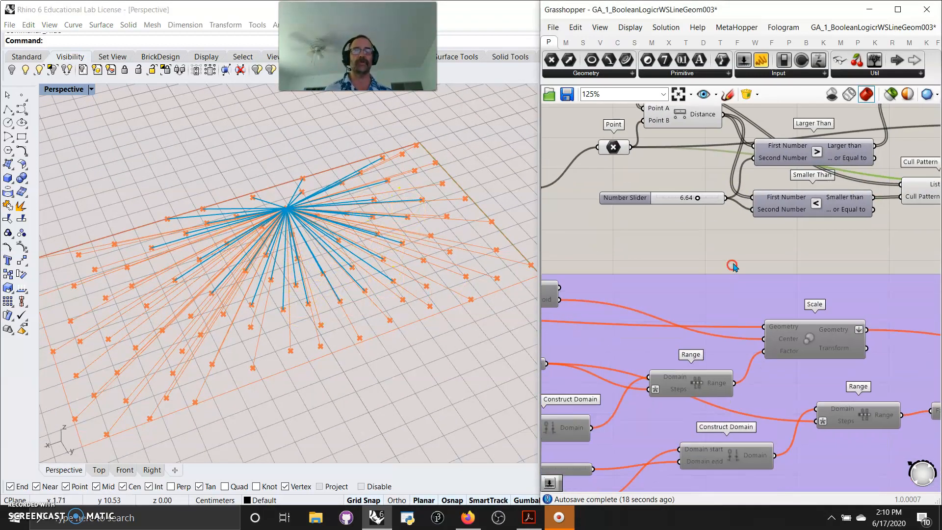
{"action": "scroll", "scroll_direction": "down", "scroll_amount": 3}
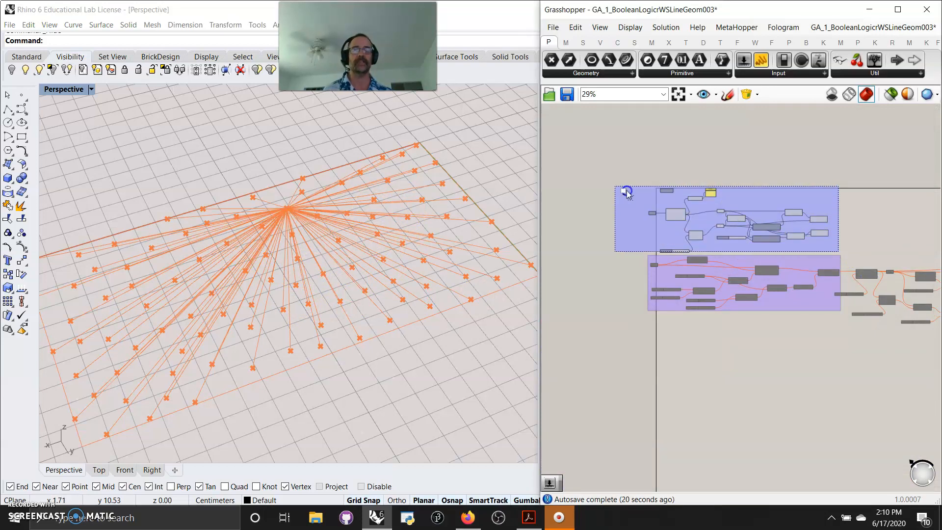
Step: Switch Preview Off for the points-and-lines group and Enable the whole shell definition again
{"action": "right_click", "coordinate": [625, 191]}
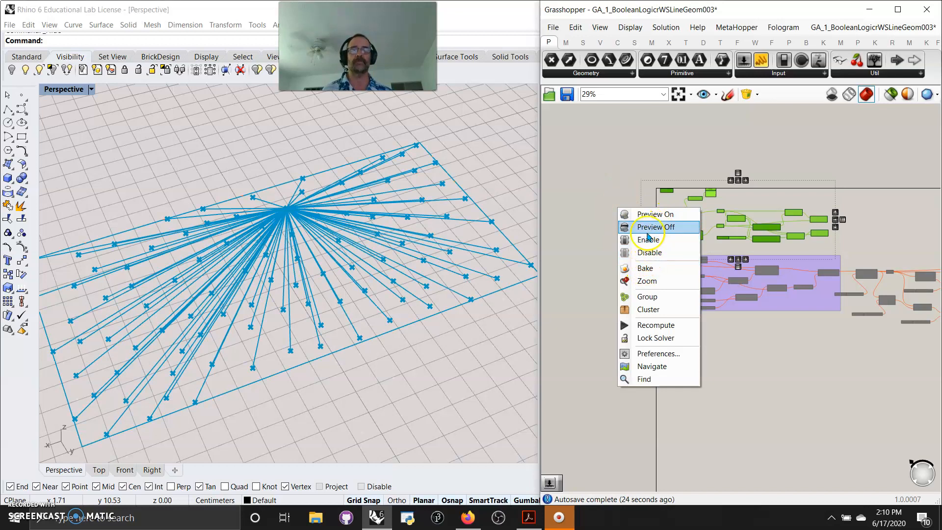
{"action": "left_click", "coordinate": [654, 227]}
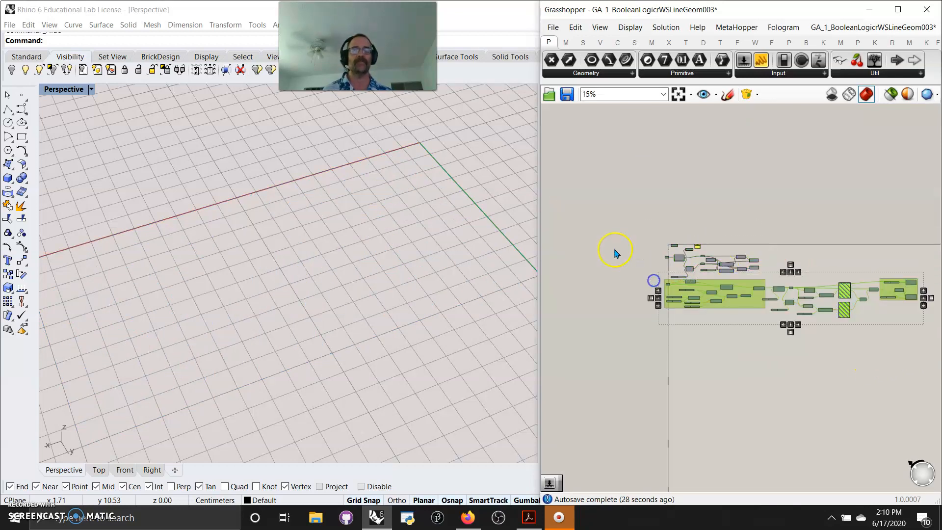
{"action": "right_click", "coordinate": [614, 248]}
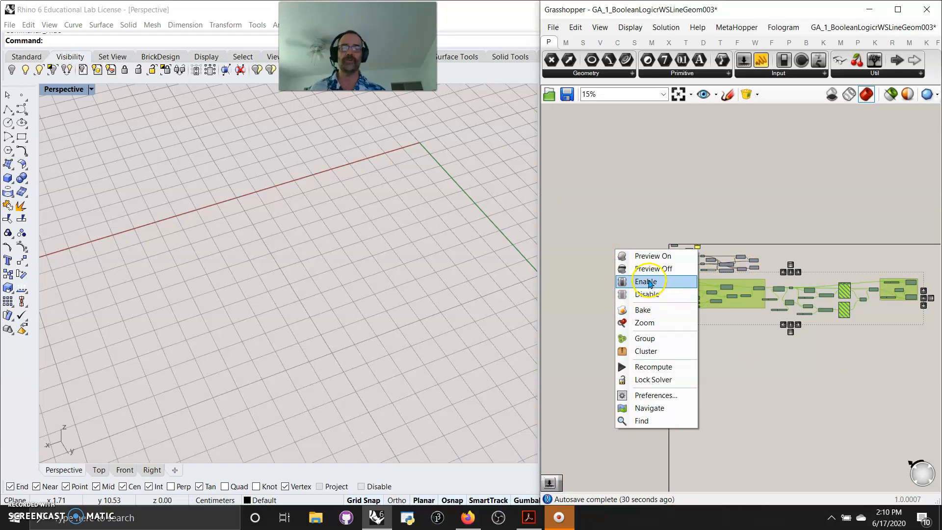
{"action": "left_click", "coordinate": [645, 281]}
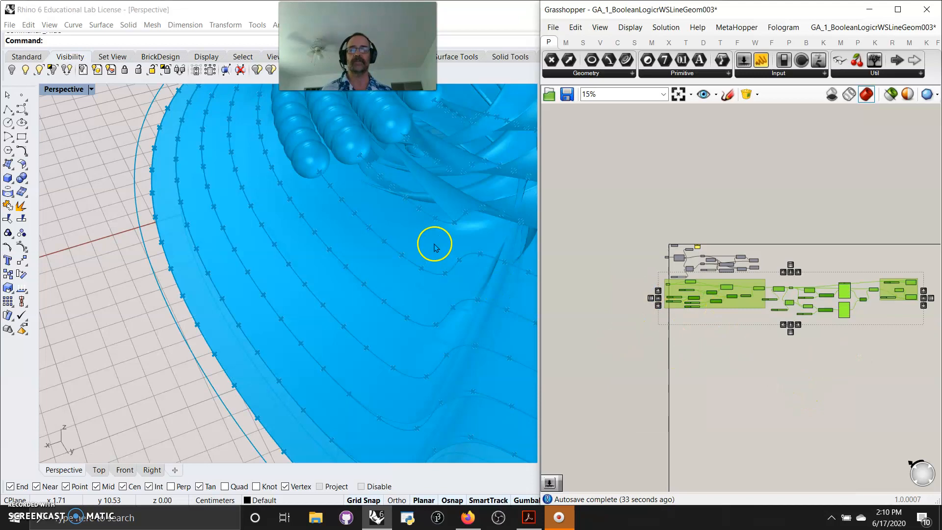
{"action": "scroll", "scroll_direction": "down", "scroll_amount": 3}
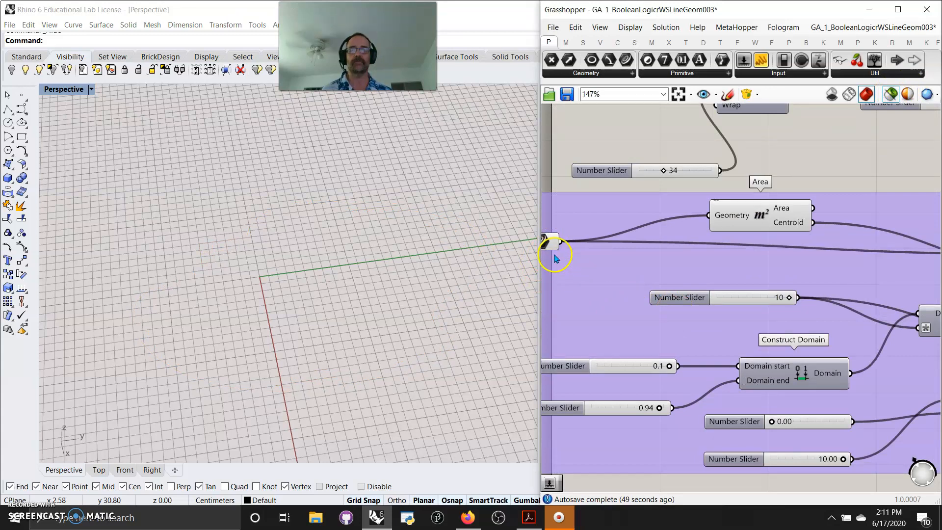
Step: Assign the black open curve in Rhino to the second Curve parameter via Set one Curve
{"action": "left_click", "coordinate": [551, 243]}
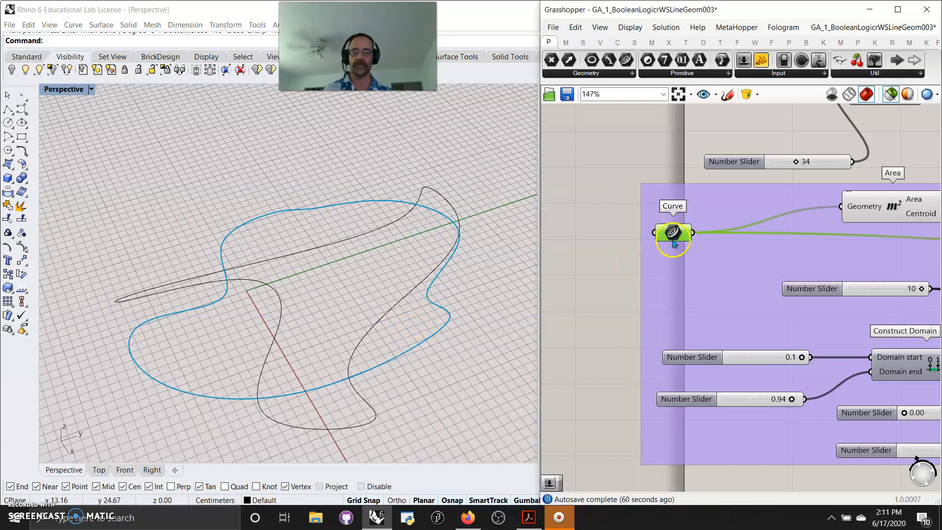
{"action": "right_click", "coordinate": [672, 234]}
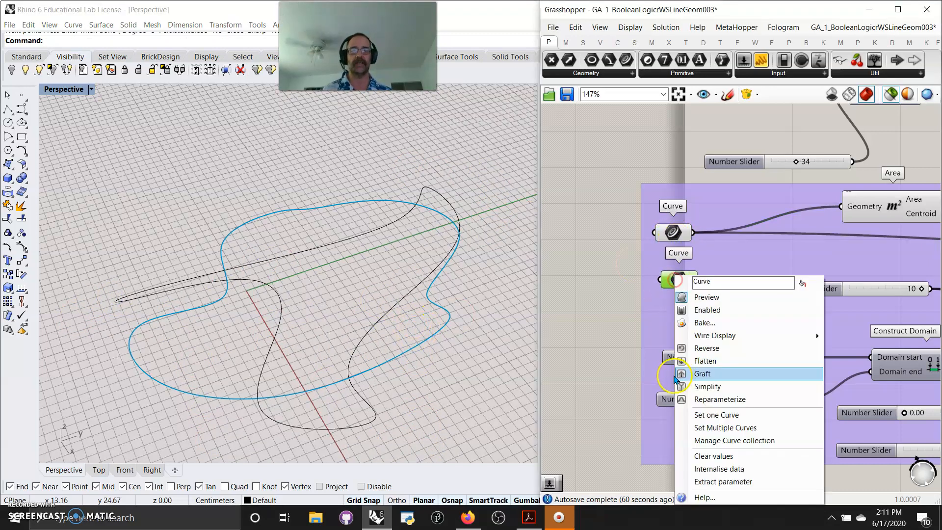
{"action": "left_click", "coordinate": [701, 372]}
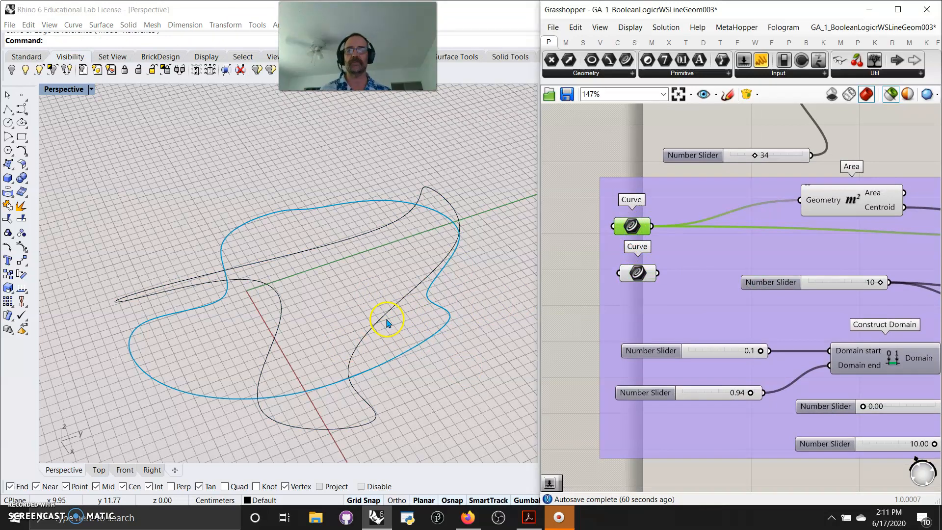
{"action": "left_click", "coordinate": [387, 318]}
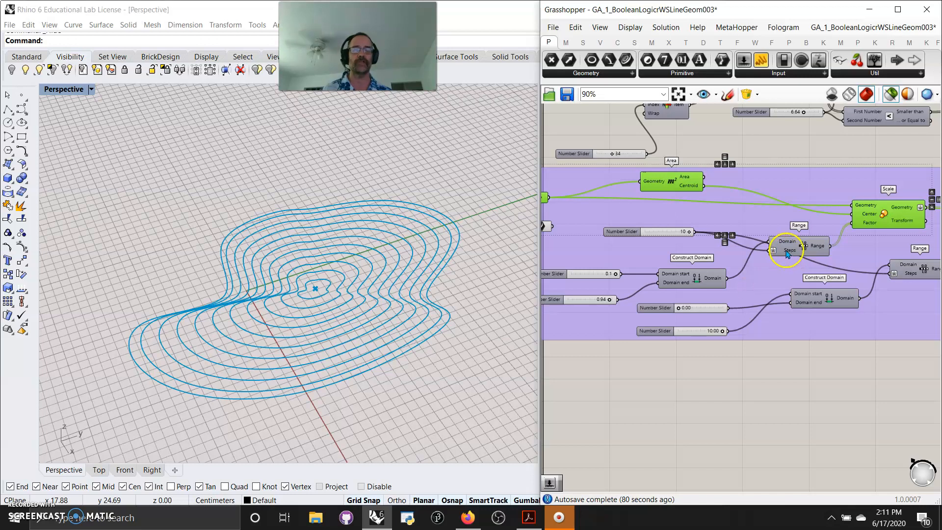
{"action": "mouse_move", "coordinate": [788, 250]}
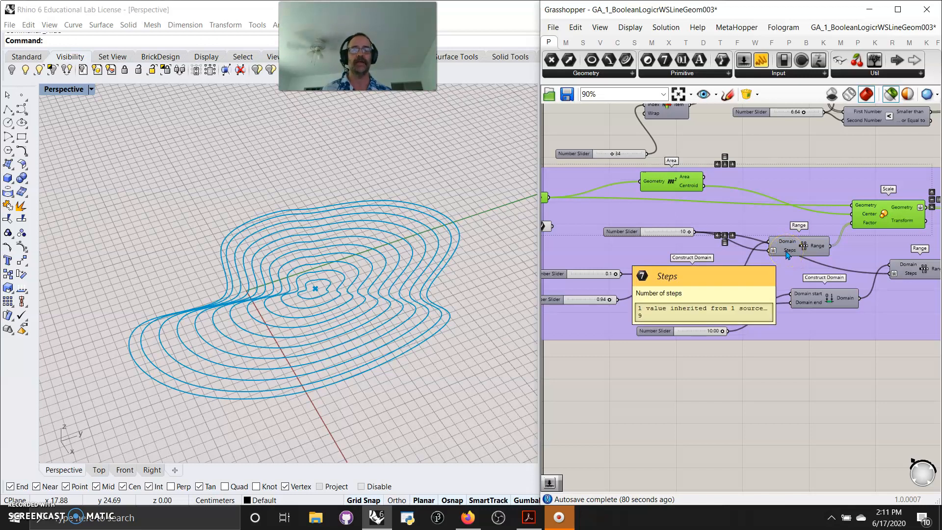
Step: Check the Range steps and raise the scaling Domain's upper limit to 1.00 for the tiered stack
{"action": "right_click", "coordinate": [790, 250]}
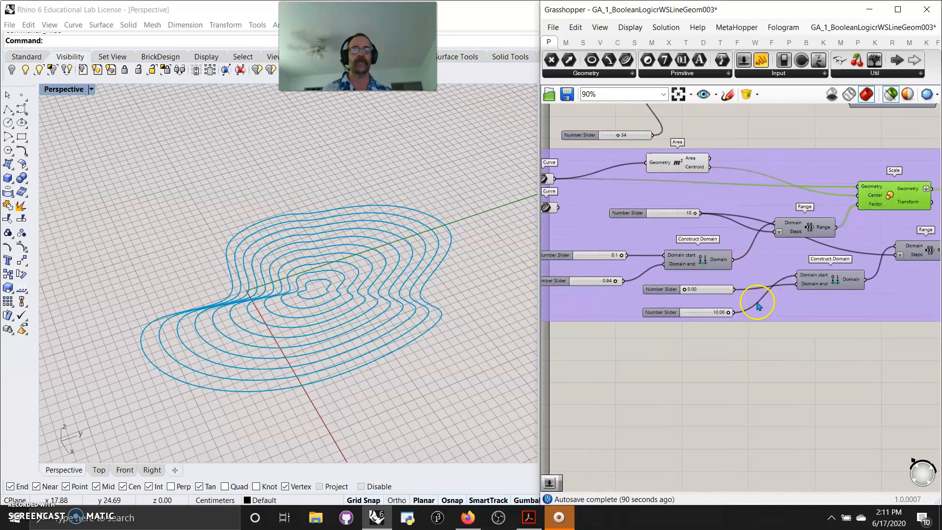
{"action": "mouse_move", "coordinate": [701, 267]}
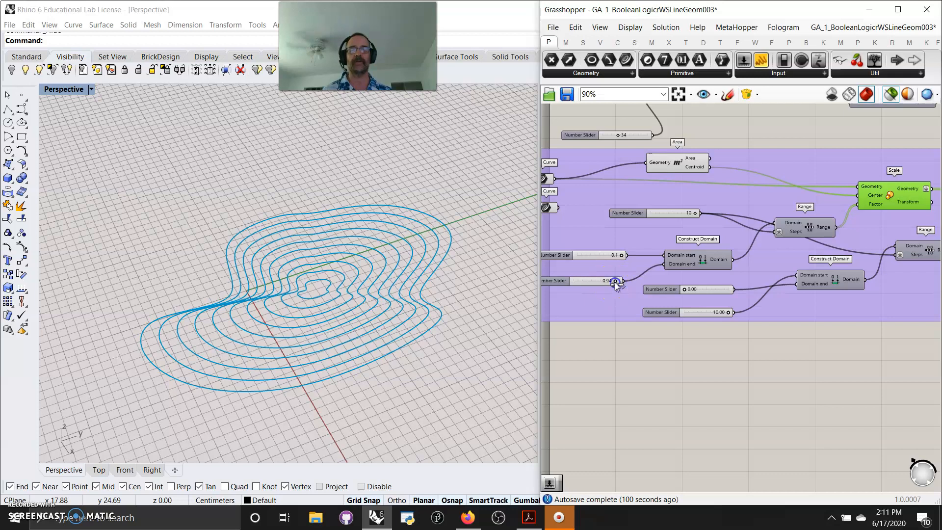
{"action": "left_click_drag", "start_coordinate": [601, 281], "coordinate": [619, 281]}
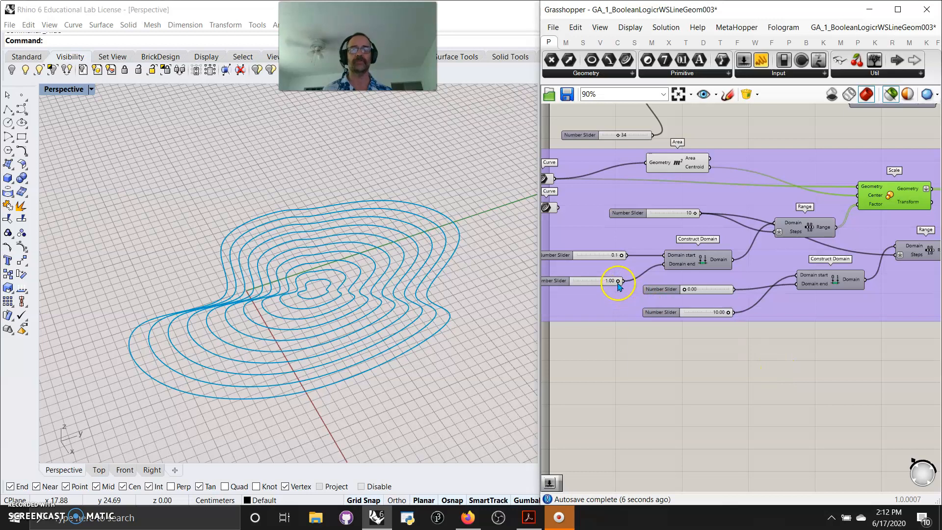
{"action": "left_click_drag", "start_coordinate": [607, 281], "coordinate": [603, 281]}
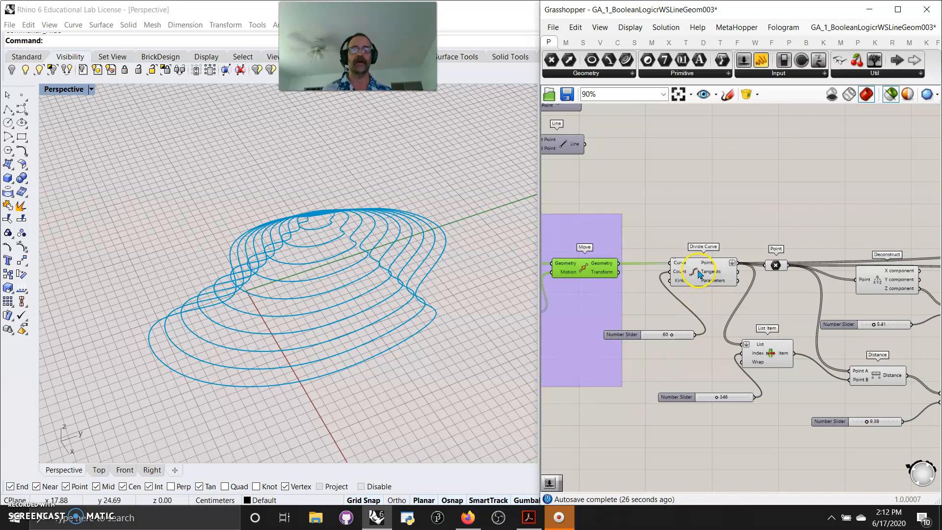
Step: Inspect Divide, reference Point, Deconstruct and Cull Pattern components to preview the culled point arc
{"action": "left_click", "coordinate": [702, 271]}
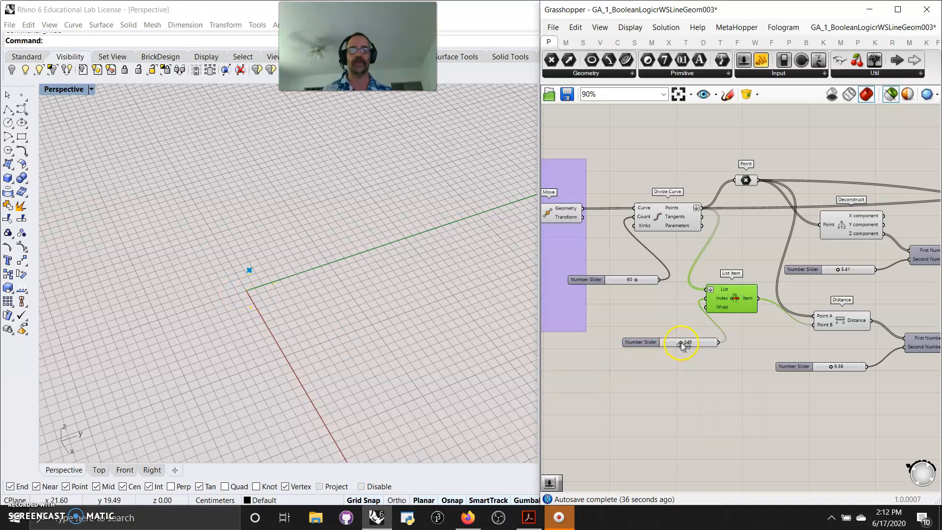
{"action": "left_click_drag", "start_coordinate": [679, 342], "coordinate": [691, 342]}
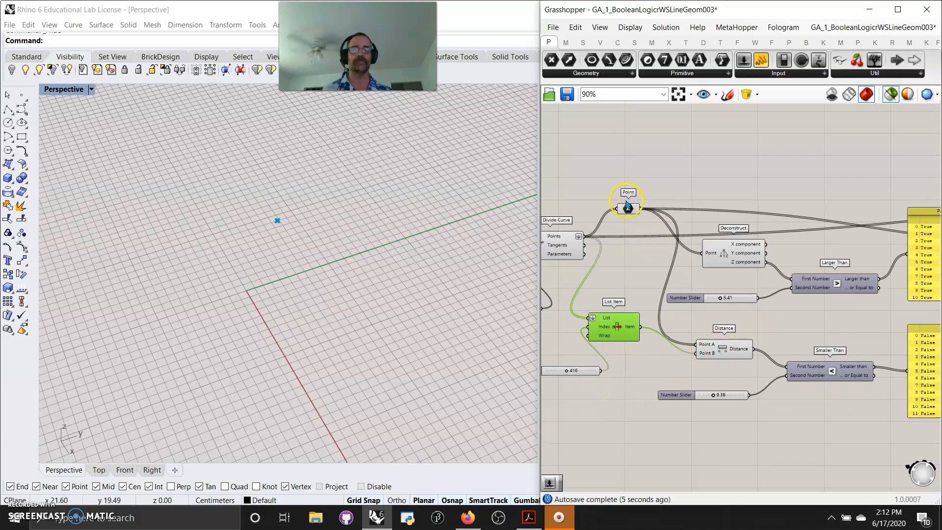
{"action": "left_click", "coordinate": [626, 208]}
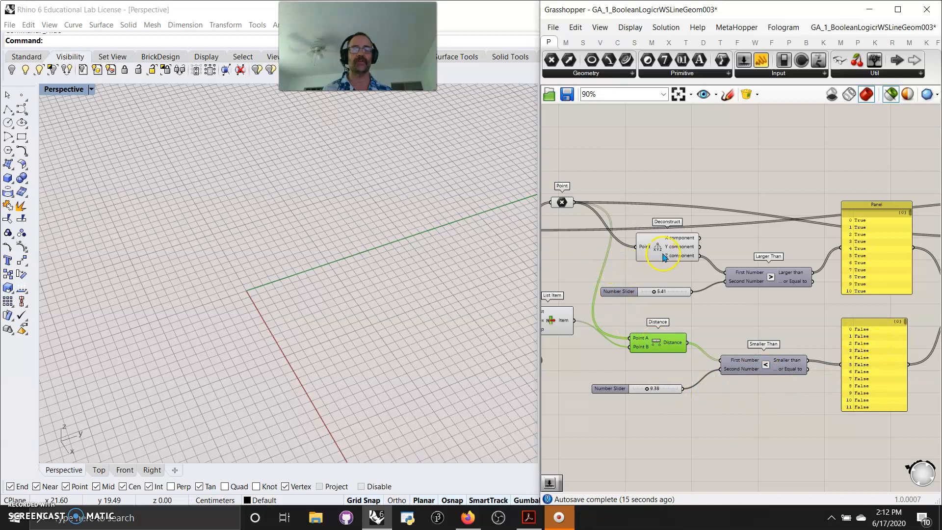
{"action": "left_click", "coordinate": [667, 247]}
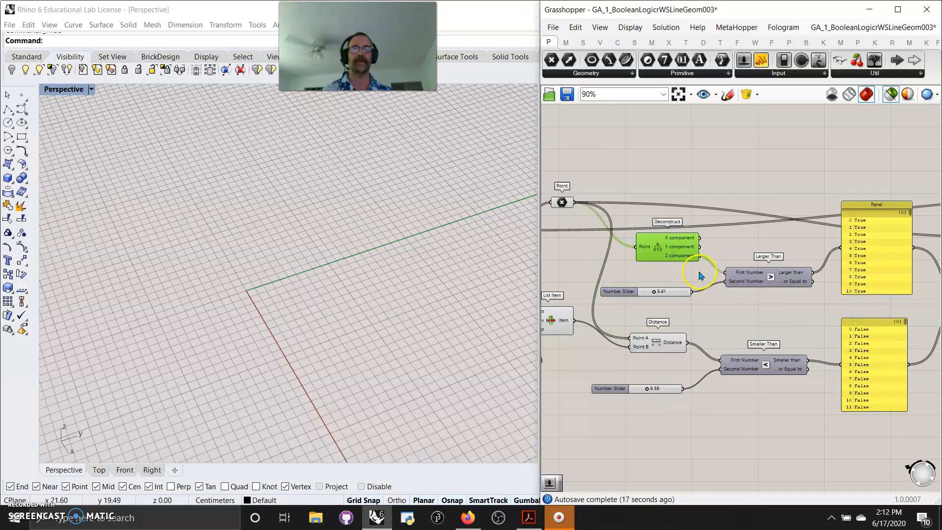
{"action": "mouse_move", "coordinate": [744, 304]}
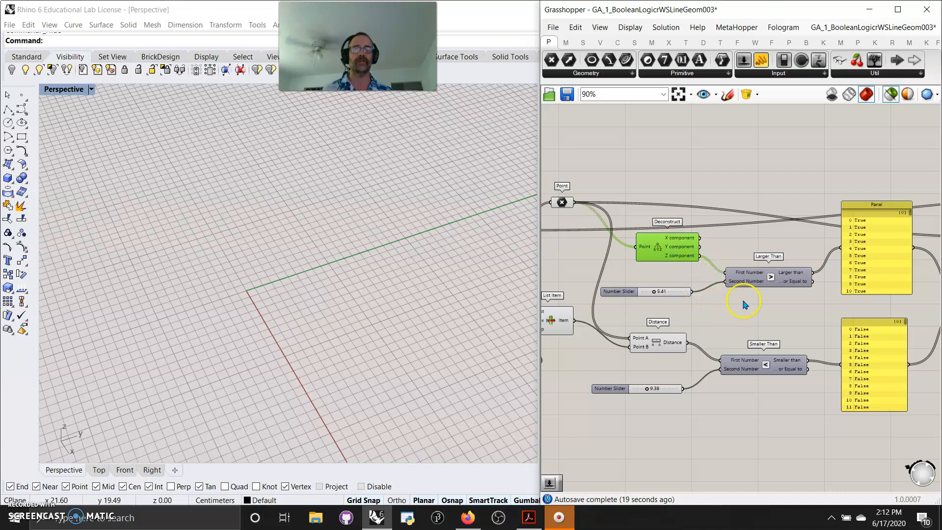
{"action": "left_click_drag", "start_coordinate": [744, 304], "coordinate": [715, 292]}
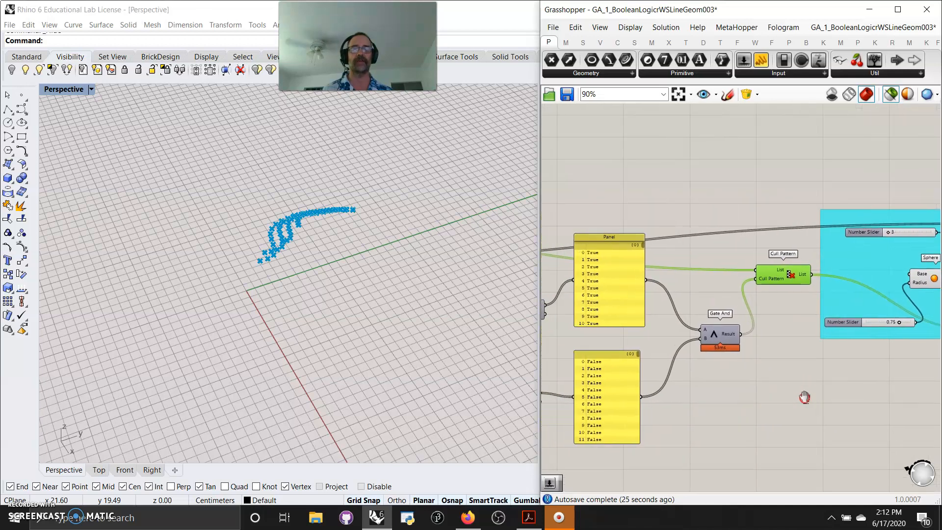
Step: Turn on shaded preview and adjust the Larger Than and Smaller Than thresholds to show the lofted shell
{"action": "scroll", "scroll_direction": "down", "scroll_amount": 3}
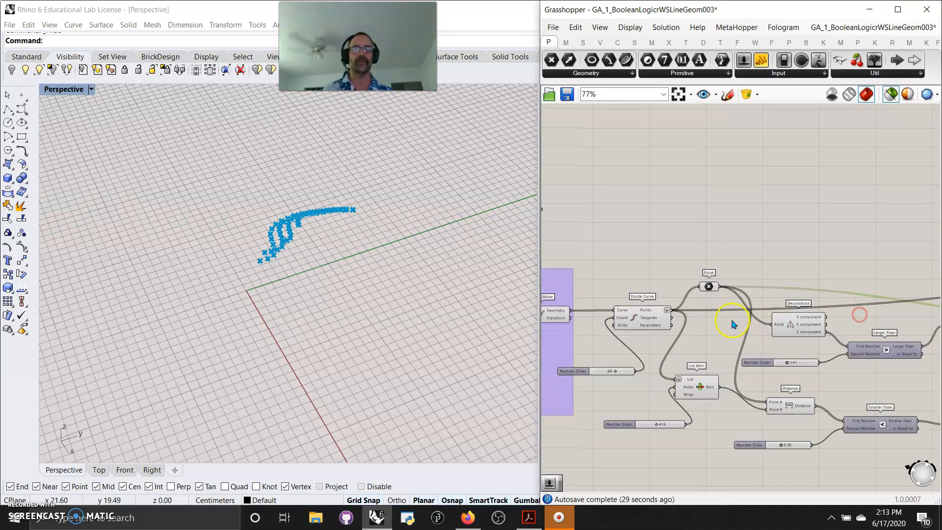
{"action": "left_click", "coordinate": [708, 285]}
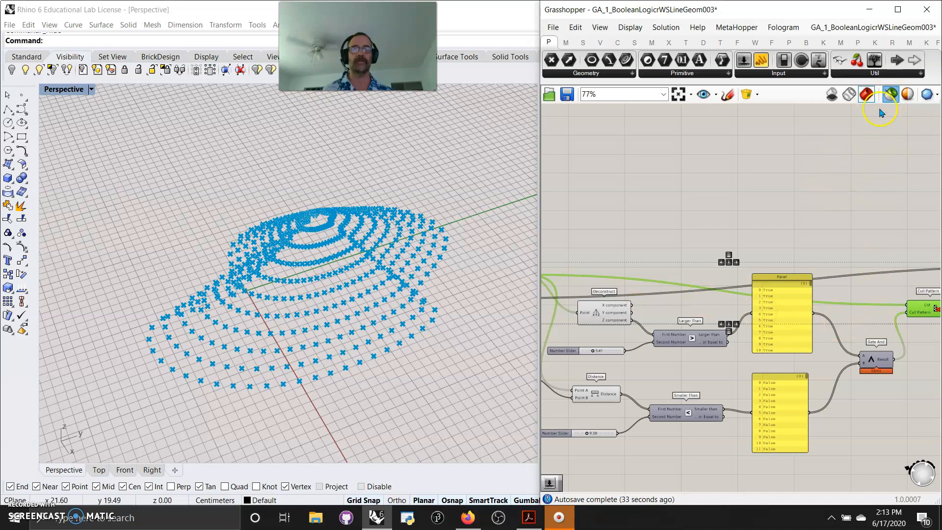
{"action": "left_click", "coordinate": [865, 94]}
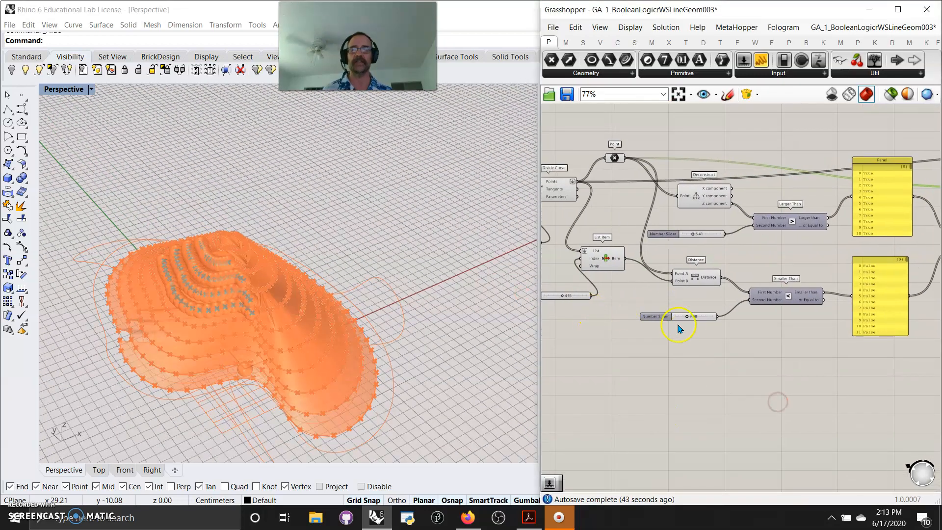
{"action": "left_click_drag", "start_coordinate": [693, 317], "coordinate": [712, 317]}
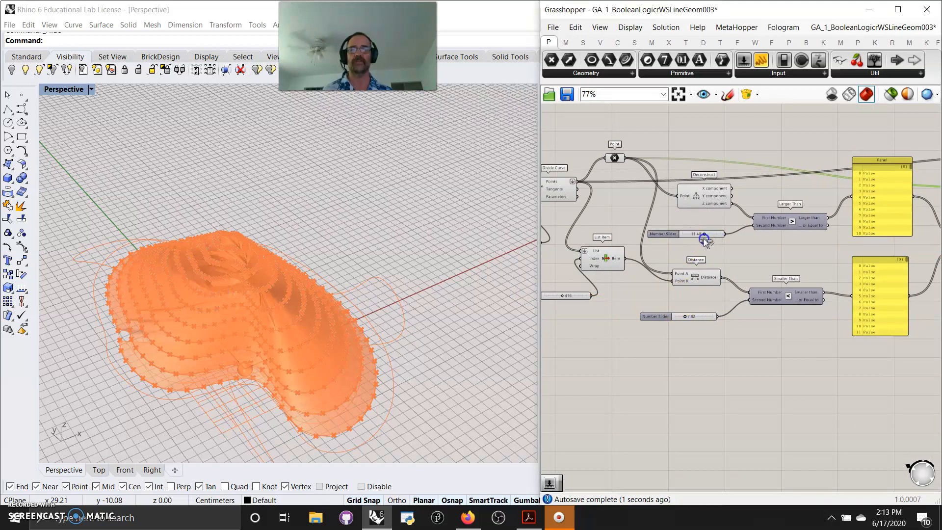
{"action": "left_click_drag", "start_coordinate": [706, 234], "coordinate": [678, 233]}
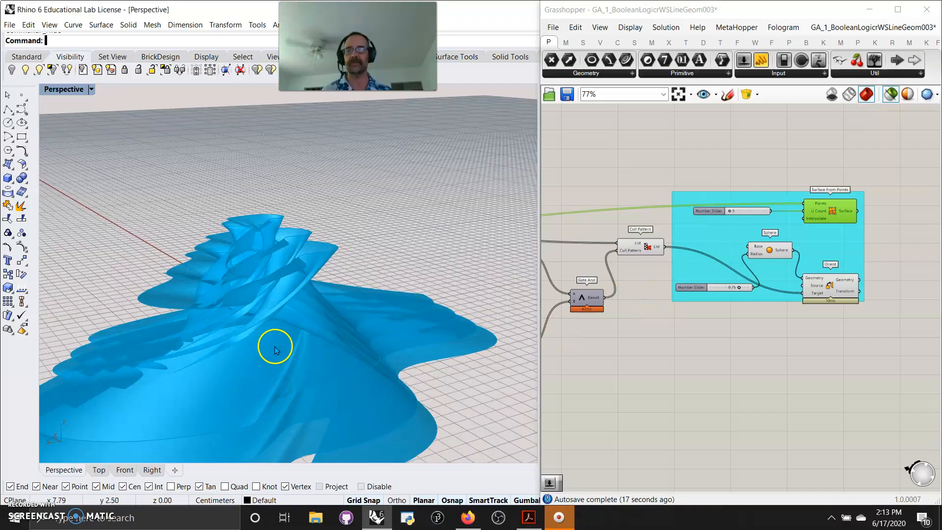
Step: Adjust the shell surface U Count and bake the surface to Layer 05
{"action": "left_click_drag", "start_coordinate": [273, 350], "coordinate": [280, 342]}
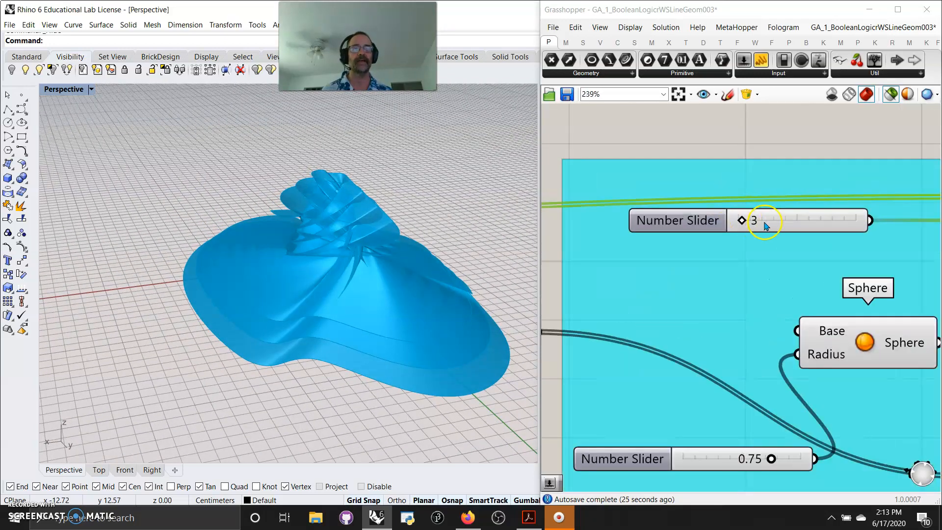
{"action": "left_click_drag", "start_coordinate": [766, 219], "coordinate": [744, 220]}
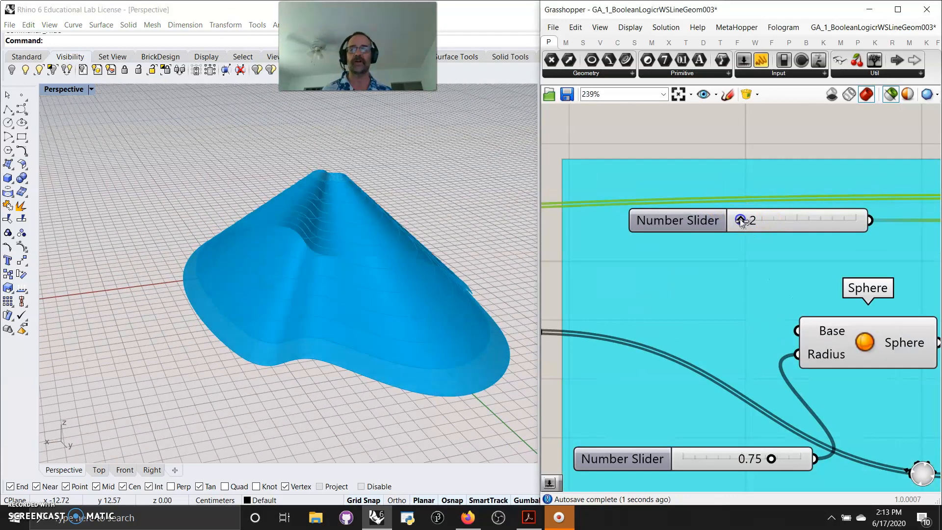
{"action": "left_click_drag", "start_coordinate": [743, 220], "coordinate": [756, 219]}
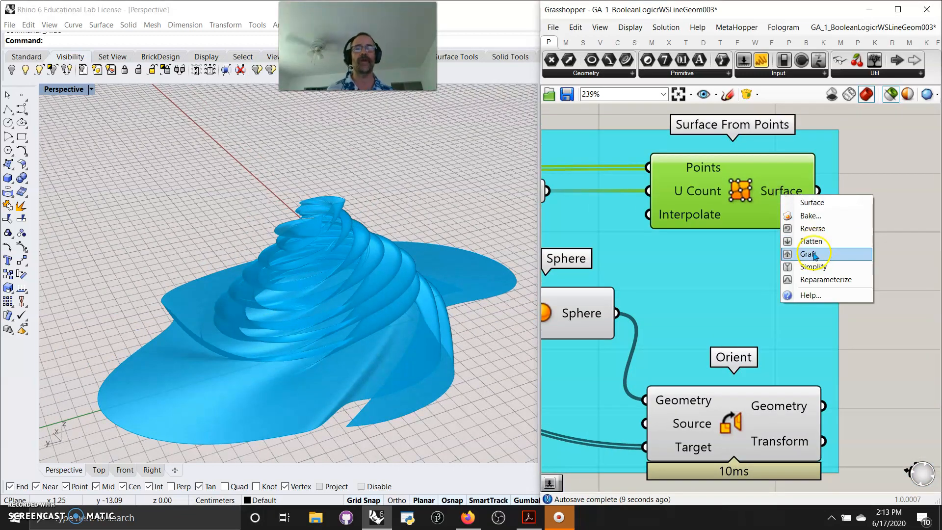
{"action": "mouse_move", "coordinate": [808, 253]}
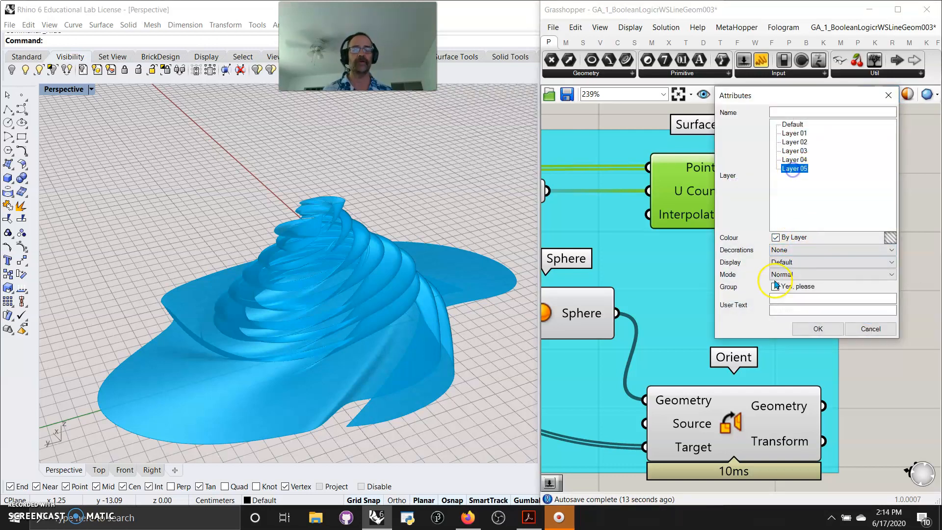
{"action": "left_click", "coordinate": [816, 328]}
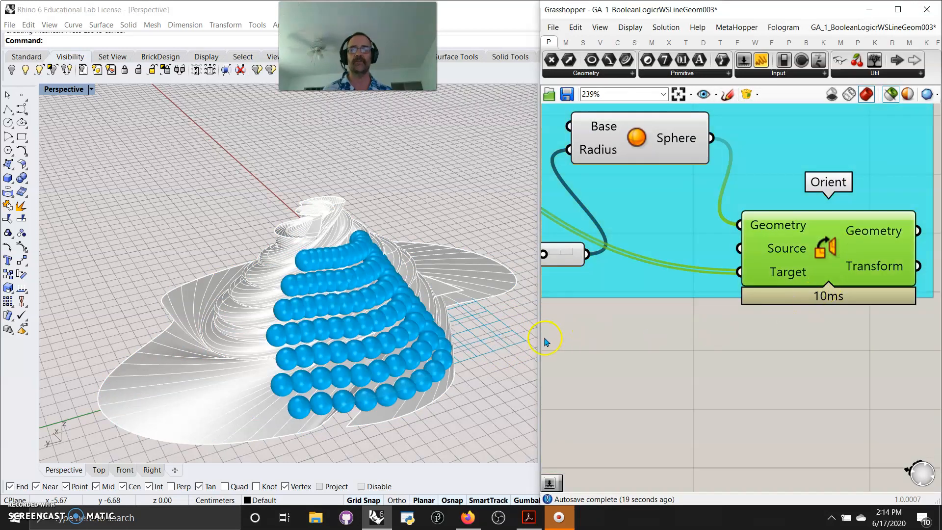
Step: Shrink the oriented sphere radius to 0.51 ready for baking
{"action": "scroll", "scroll_direction": "down", "scroll_amount": 3}
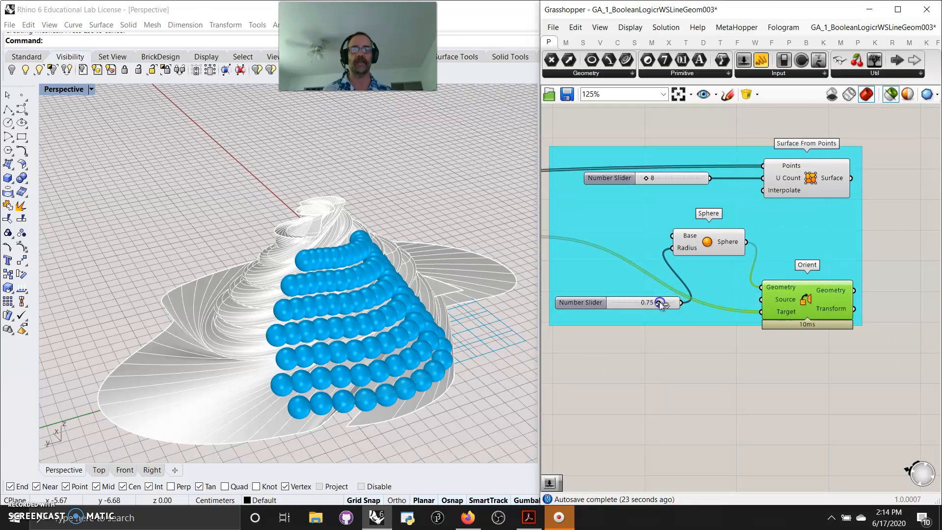
{"action": "left_click_drag", "start_coordinate": [660, 303], "coordinate": [645, 303]}
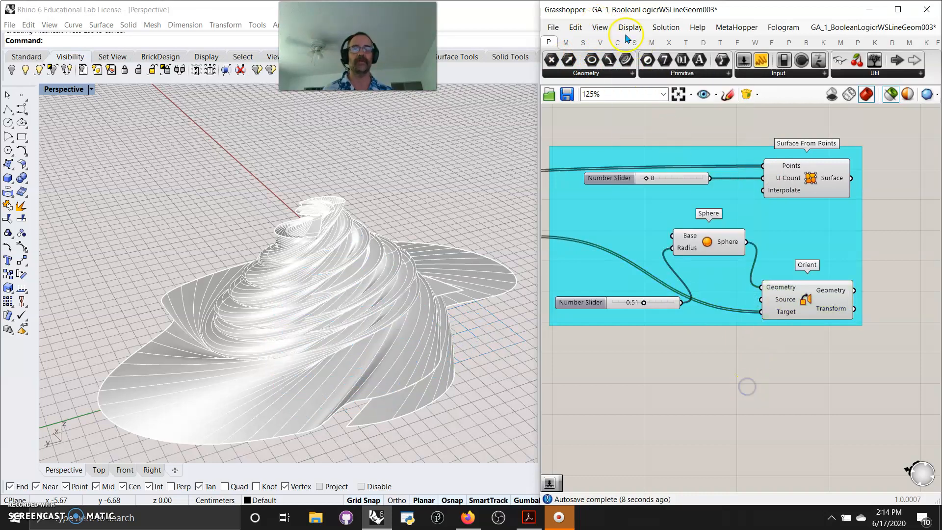
{"action": "left_click", "coordinate": [629, 27]}
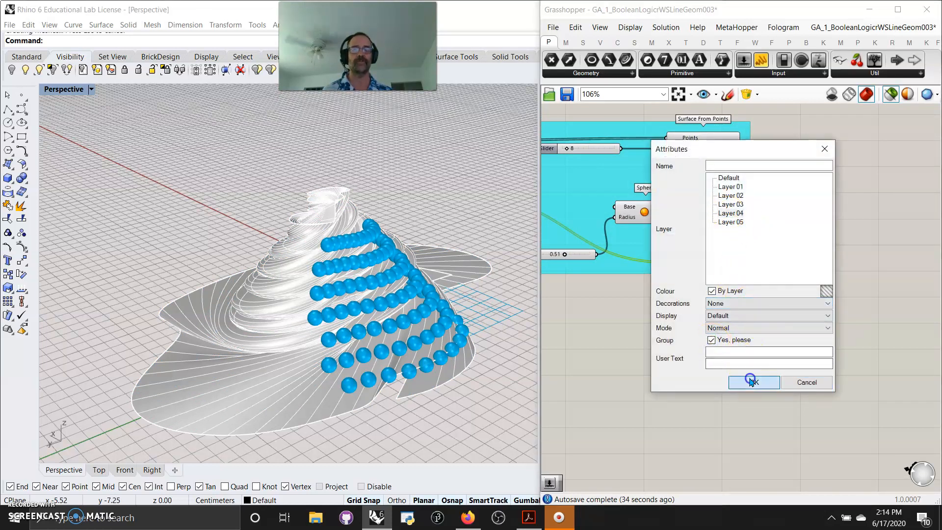
Step: Bake the spheres, inspect the model in Rendered display from another side, then return to Shaded
{"action": "left_click", "coordinate": [752, 383]}
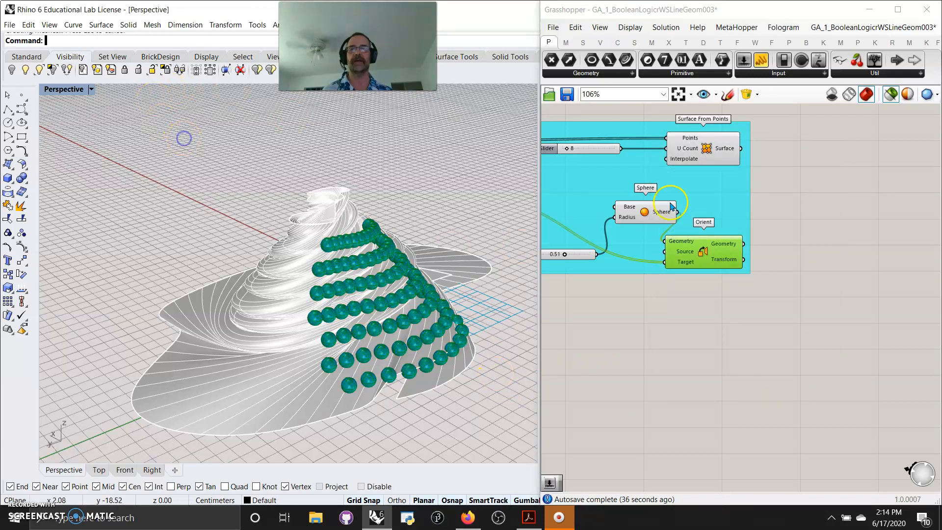
{"action": "left_click", "coordinate": [65, 89]}
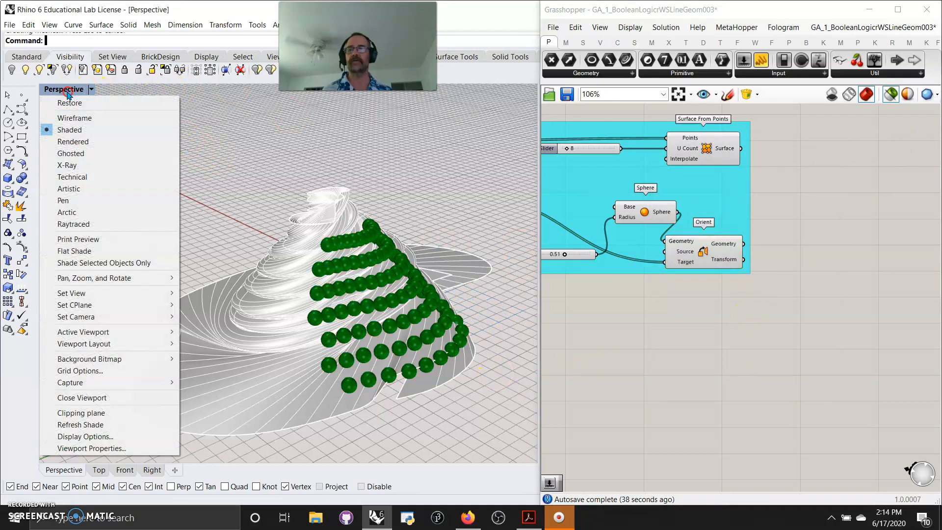
{"action": "left_click", "coordinate": [73, 141]}
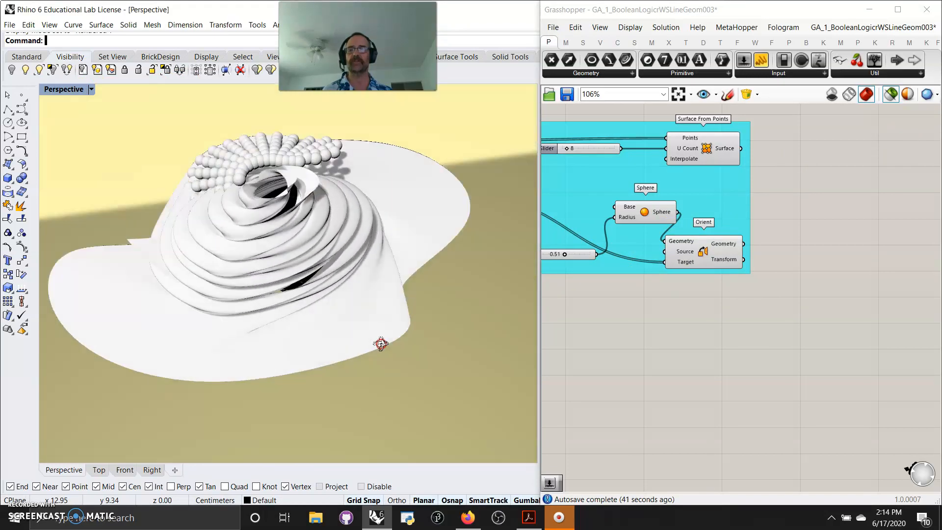
{"action": "left_click_drag", "start_coordinate": [381, 344], "coordinate": [387, 289]}
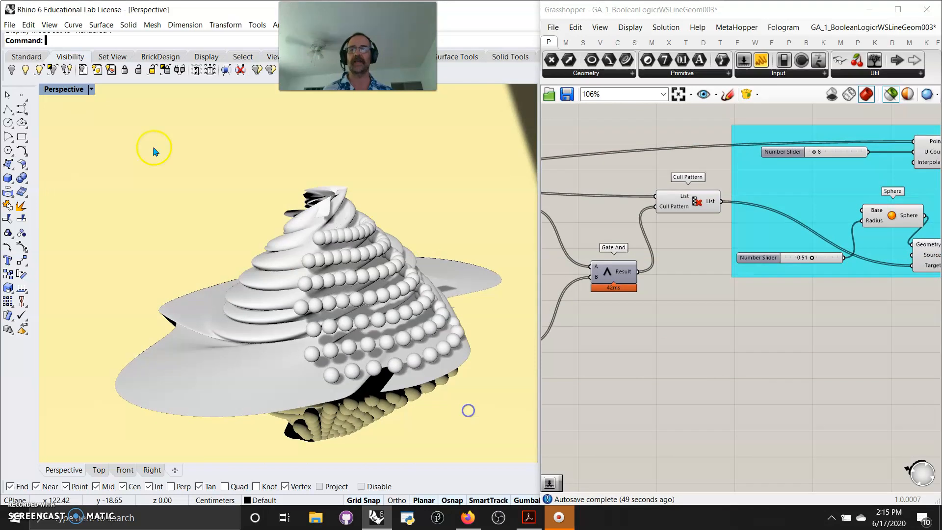
{"action": "left_click", "coordinate": [90, 89]}
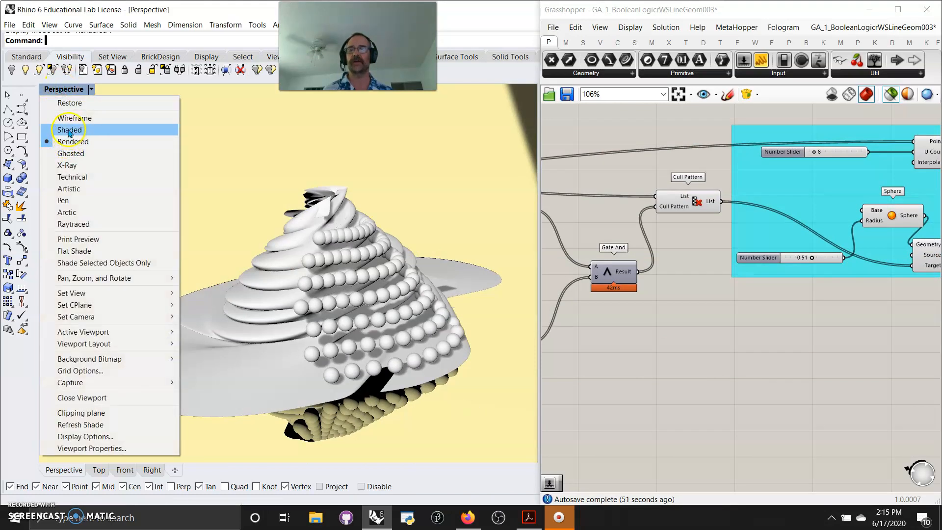
{"action": "left_click", "coordinate": [73, 118]}
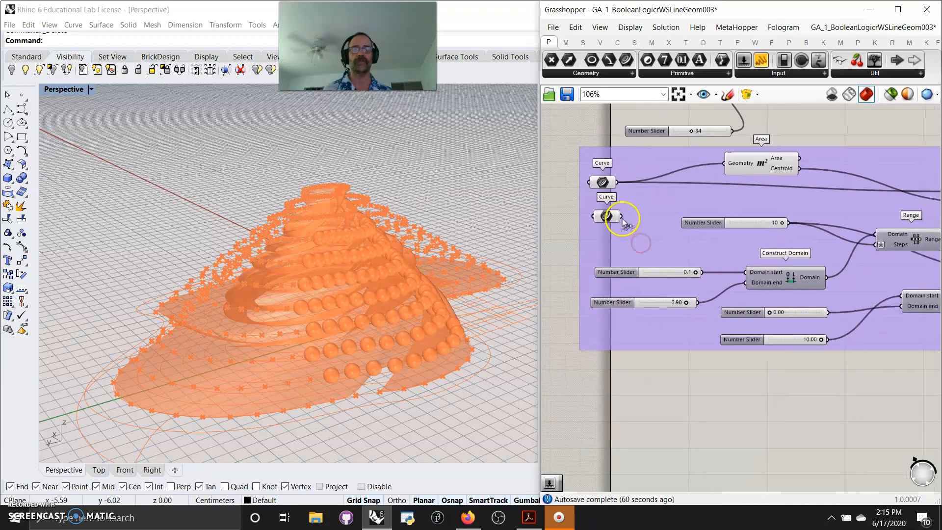
{"action": "mouse_move", "coordinate": [606, 183]}
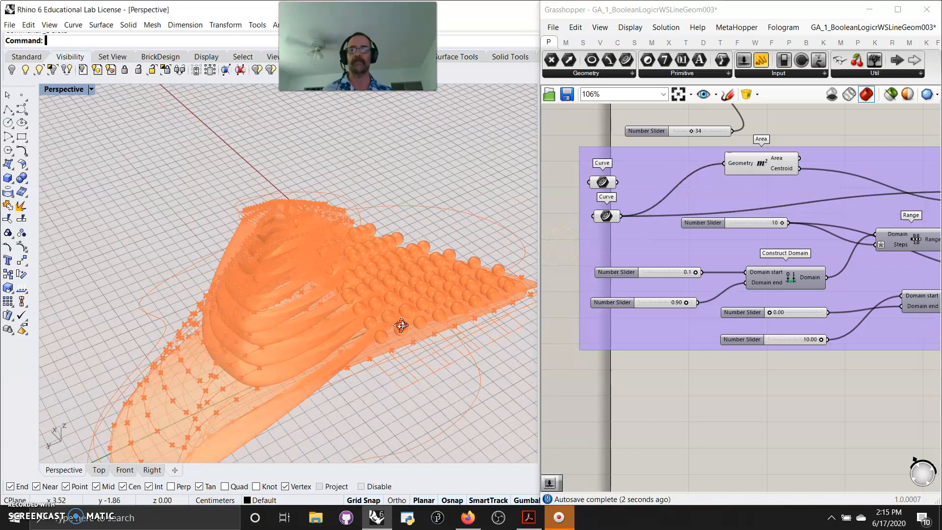
Step: Reference several new blue curves into the Curve parameter and inspect the orange shell preview in Perspective
{"action": "left_click_drag", "start_coordinate": [396, 324], "coordinate": [379, 291]}
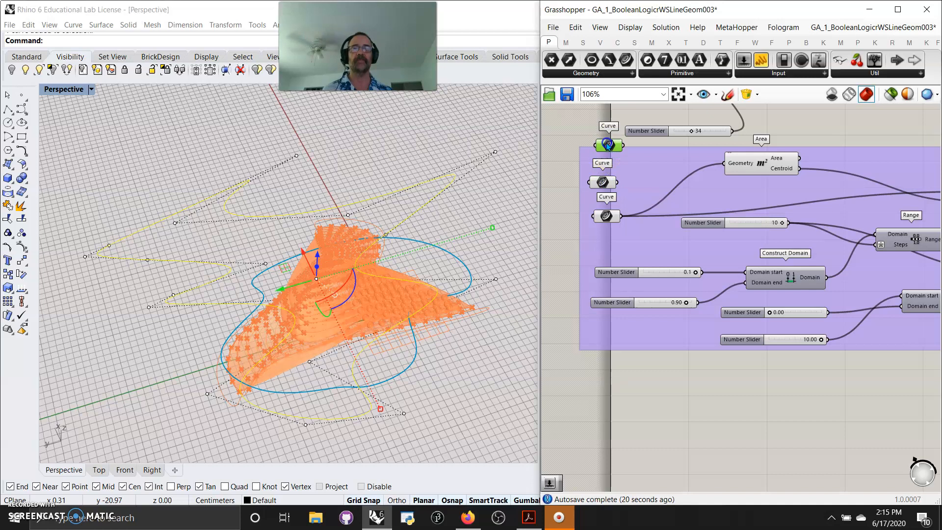
{"action": "right_click", "coordinate": [606, 150]}
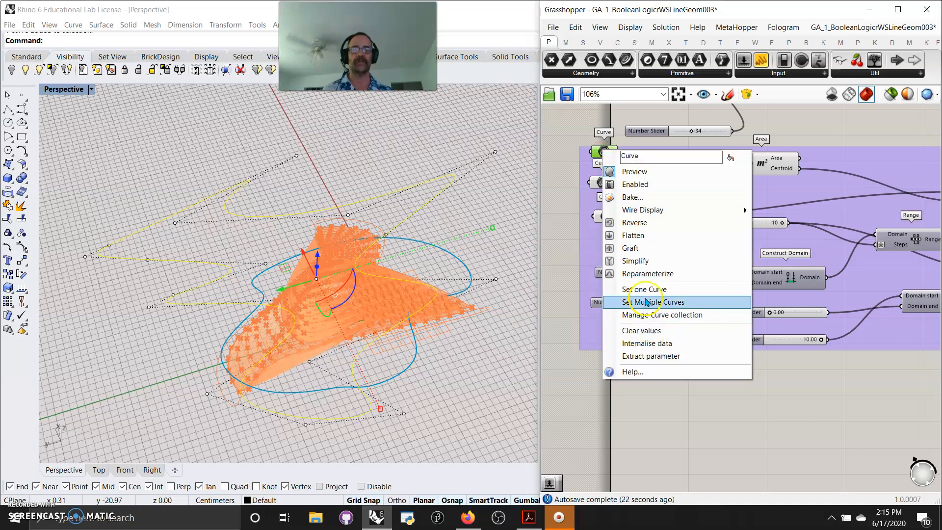
{"action": "left_click", "coordinate": [654, 302]}
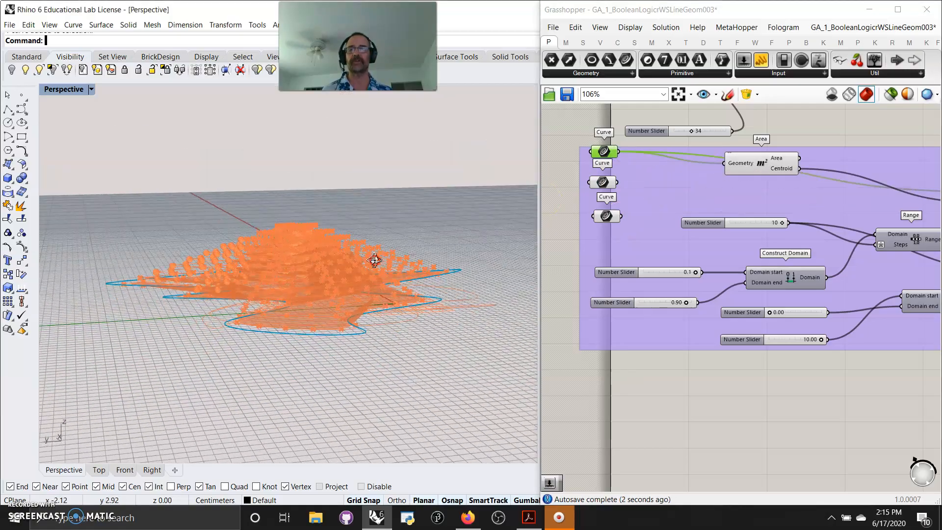
{"action": "left_click_drag", "start_coordinate": [373, 260], "coordinate": [240, 300]}
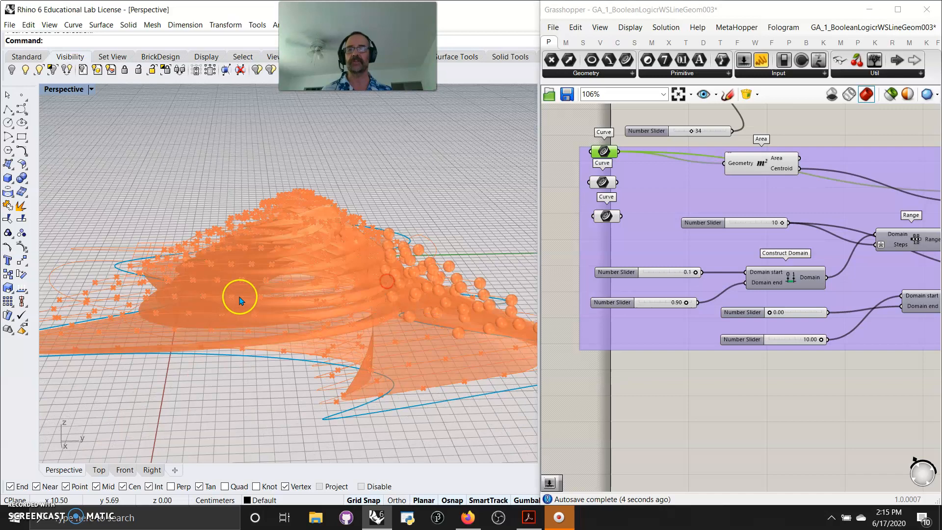
{"action": "left_click_drag", "start_coordinate": [240, 301], "coordinate": [194, 281]}
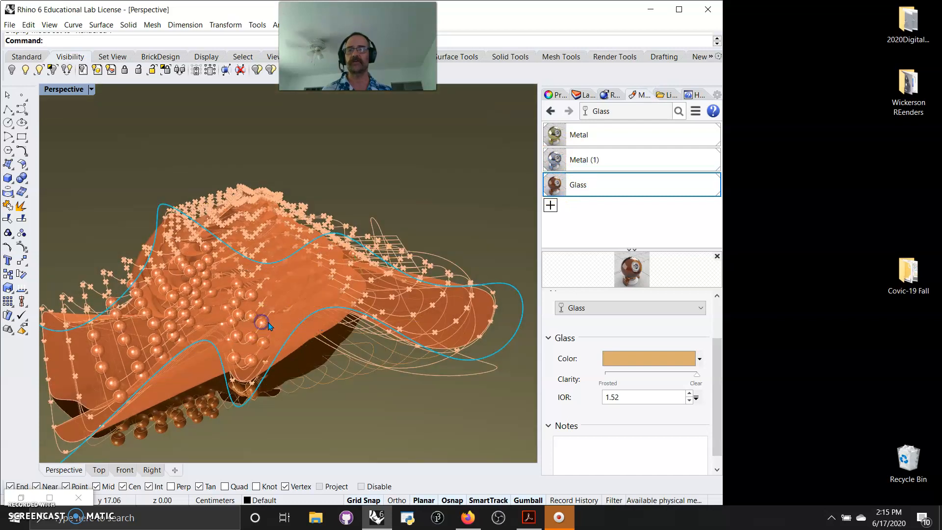
Step: Flatten the data feeding the U Count input so the shell and spheres bake as grey Rhino geometry
{"action": "right_click", "coordinate": [58, 85]}
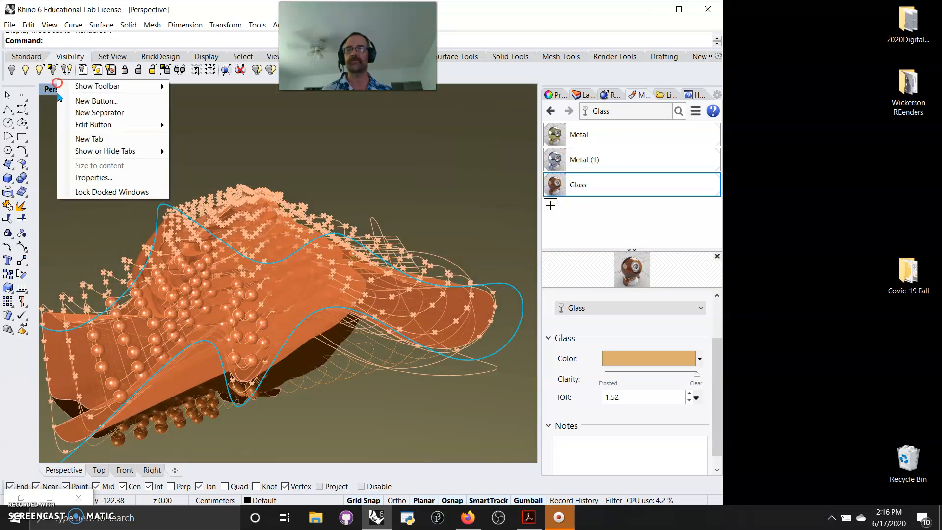
{"action": "left_click", "coordinate": [91, 89]}
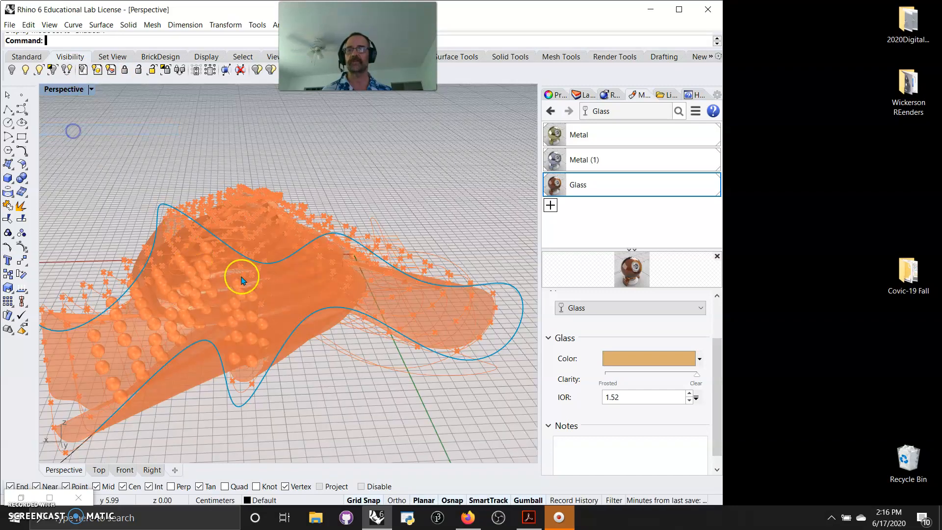
{"action": "left_click_drag", "start_coordinate": [242, 279], "coordinate": [421, 288]}
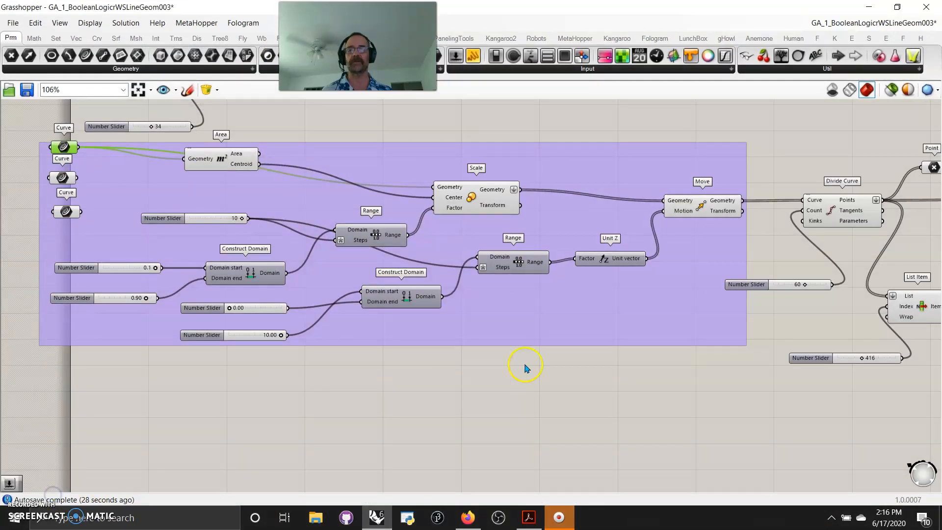
{"action": "scroll", "scroll_direction": "down", "scroll_amount": 3}
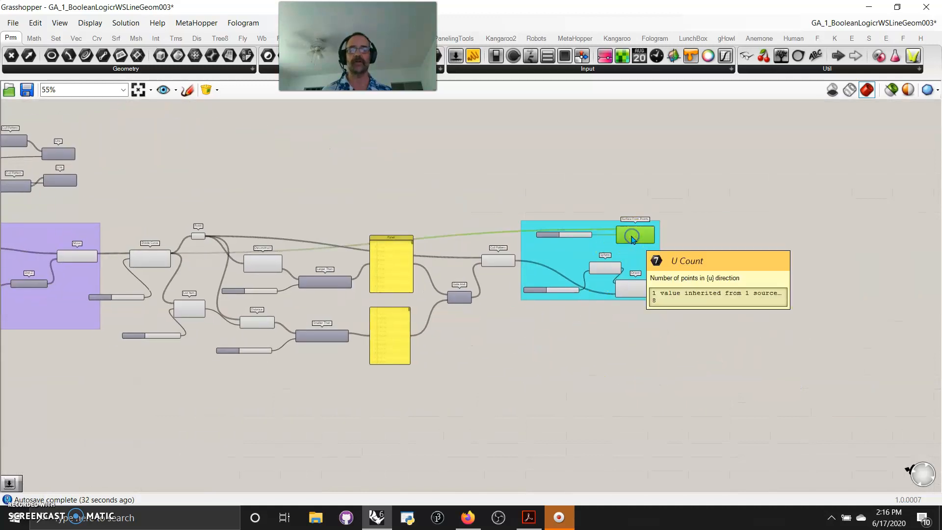
{"action": "right_click", "coordinate": [634, 234]}
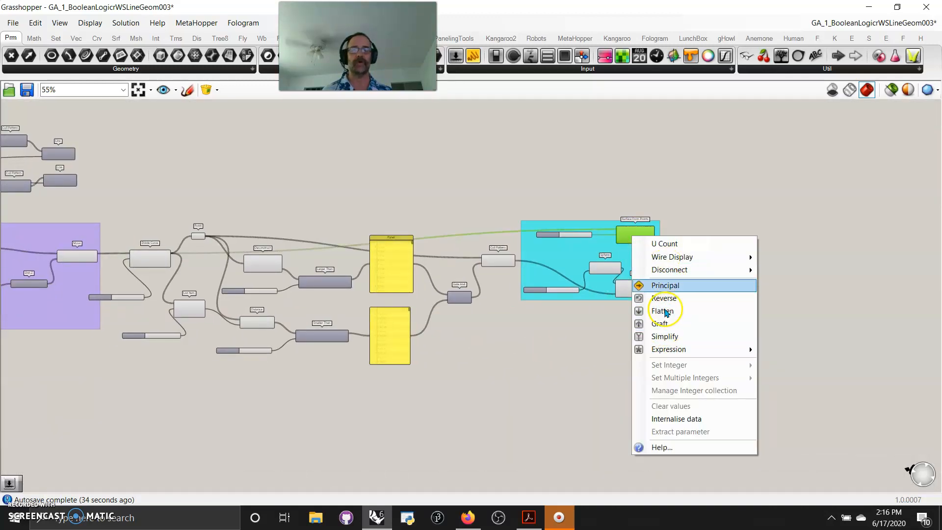
{"action": "left_click", "coordinate": [662, 311]}
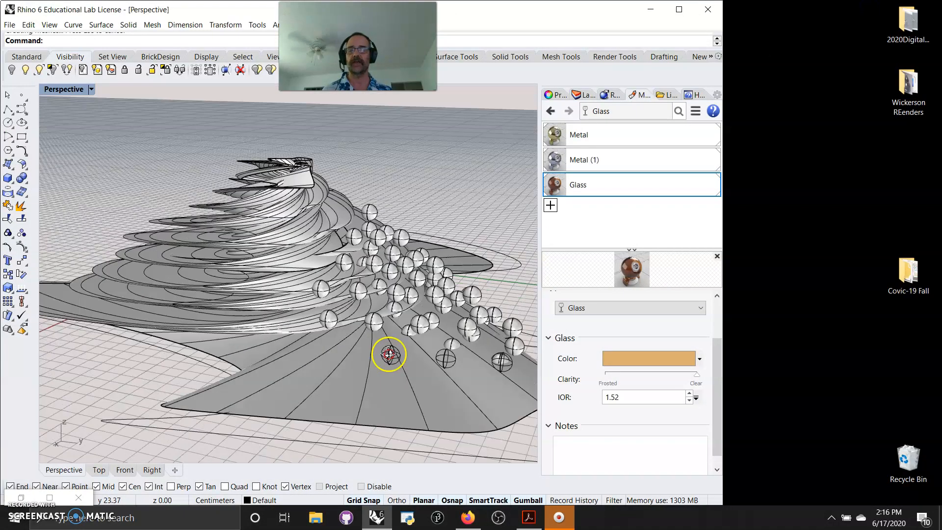
Step: Switch Perspective to Rendered display, put the selected pieces on Layer 02 and move them about 70 cm aside
{"action": "left_click", "coordinate": [90, 89]}
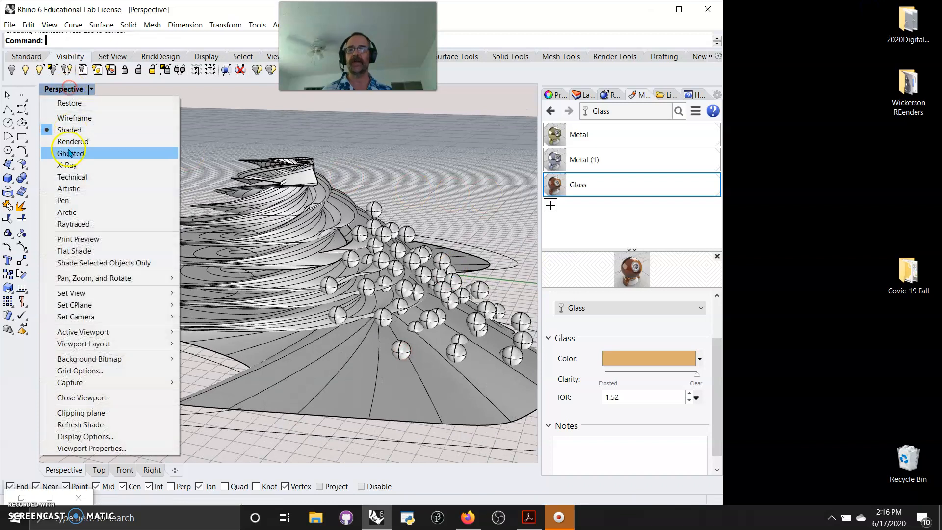
{"action": "left_click", "coordinate": [70, 153]}
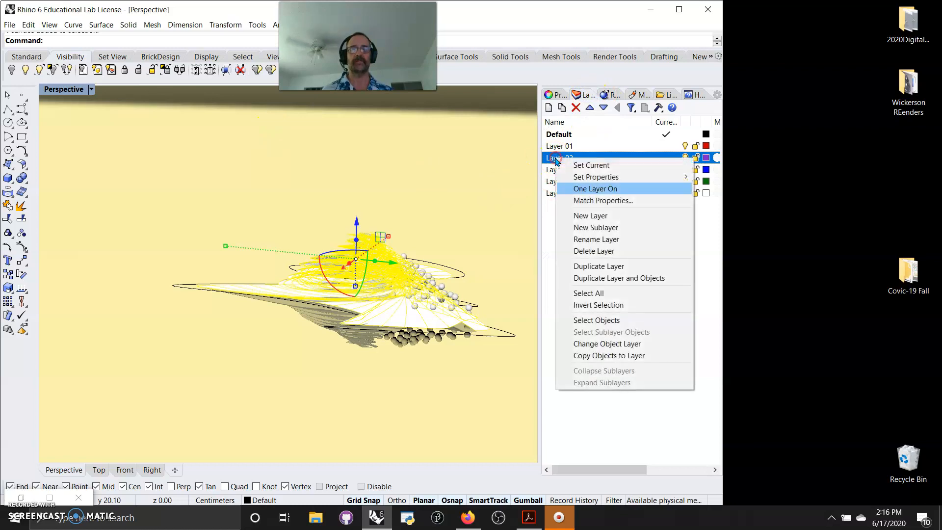
{"action": "left_click", "coordinate": [590, 165]}
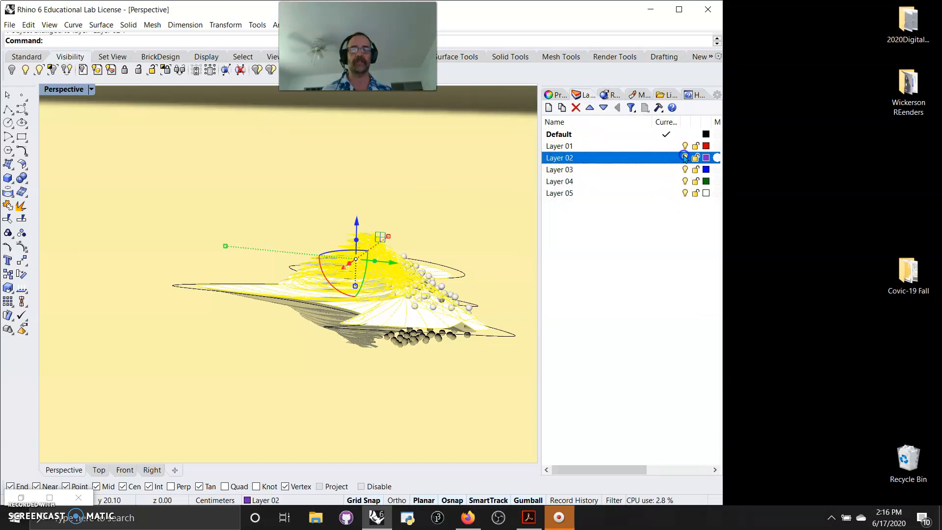
{"action": "left_click", "coordinate": [685, 157]}
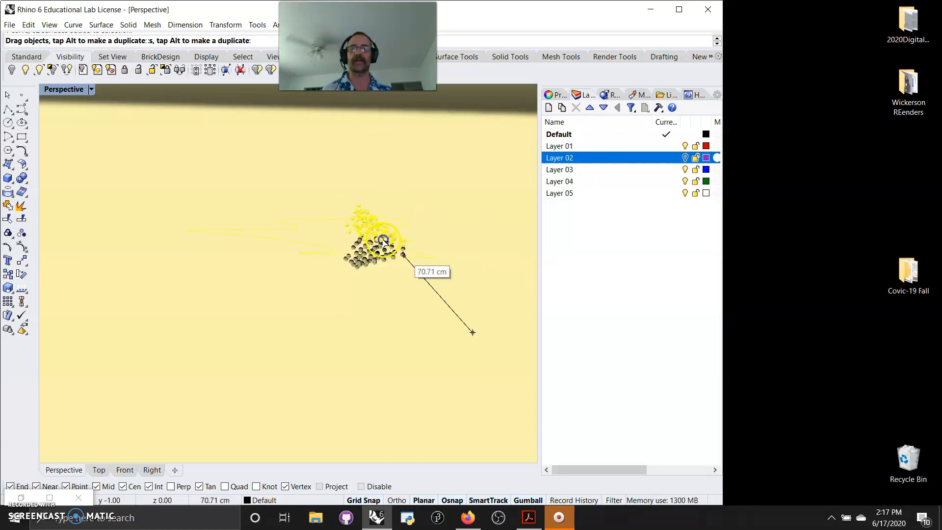
{"action": "left_click_drag", "start_coordinate": [382, 241], "coordinate": [424, 260]}
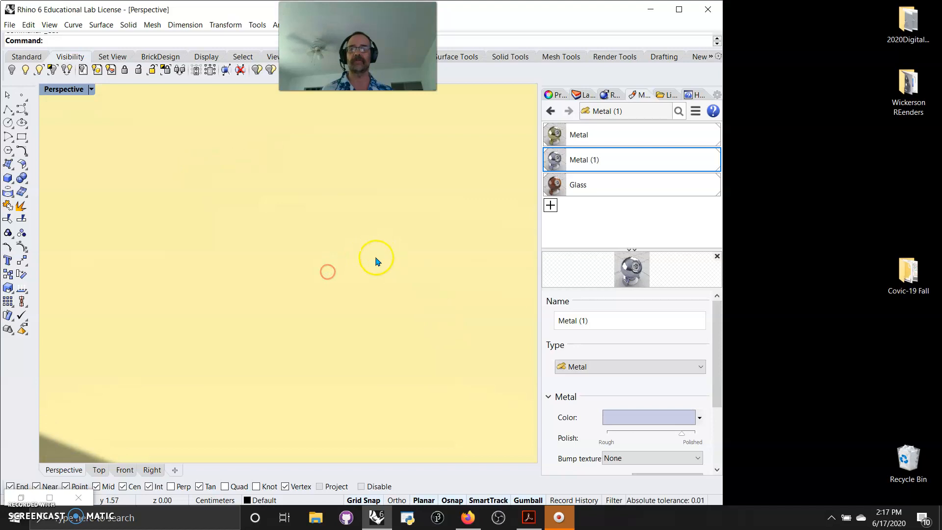
{"action": "mouse_move", "coordinate": [220, 117]}
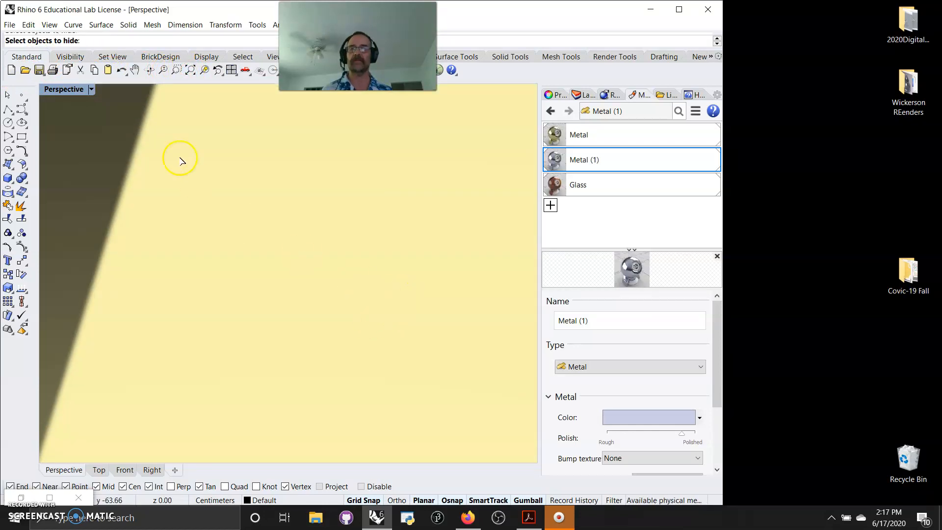
Step: Restore the hidden objects and assign Metal (1) to the shell and Glass to the spheres
{"action": "left_click", "coordinate": [189, 70]}
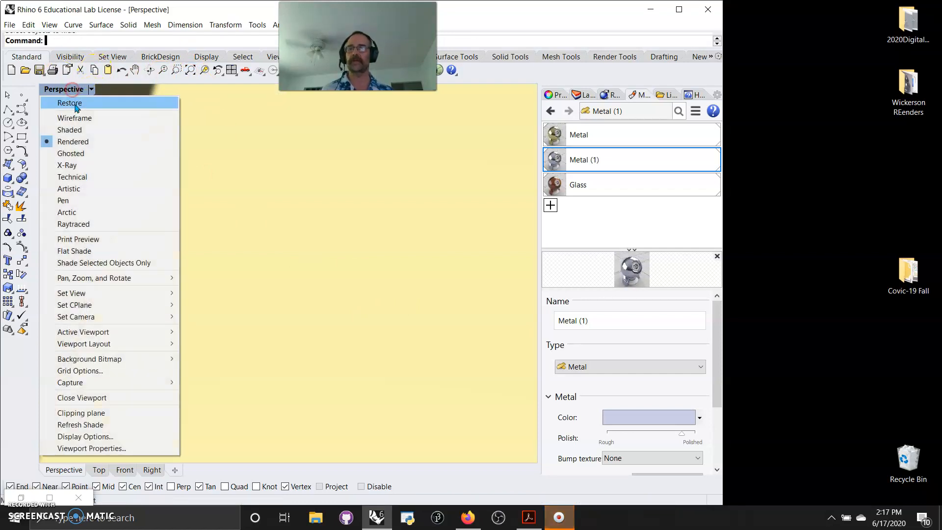
{"action": "left_click", "coordinate": [75, 118]}
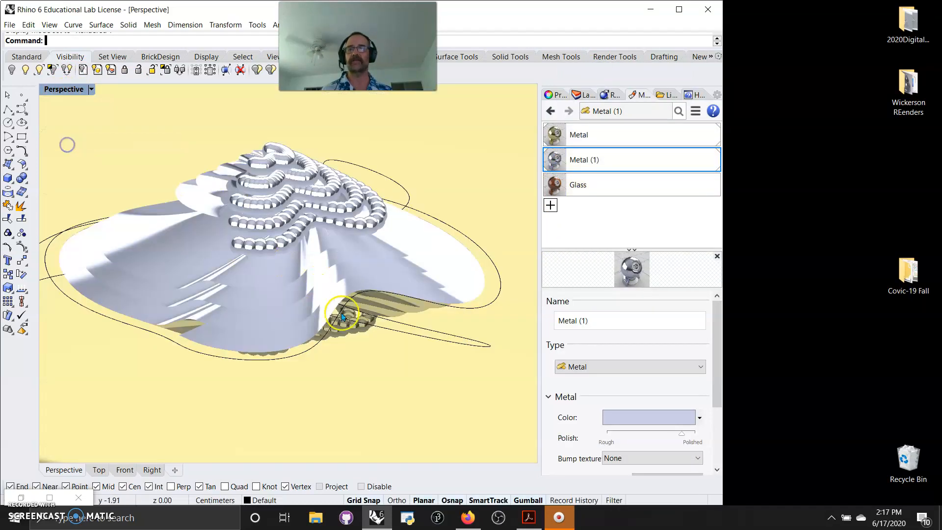
{"action": "left_click", "coordinate": [341, 317]}
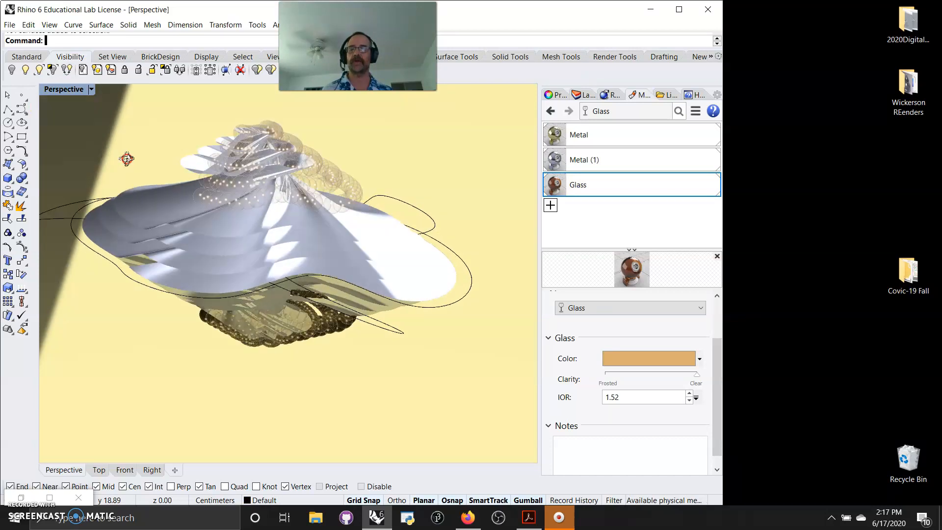
{"action": "left_click", "coordinate": [65, 90]}
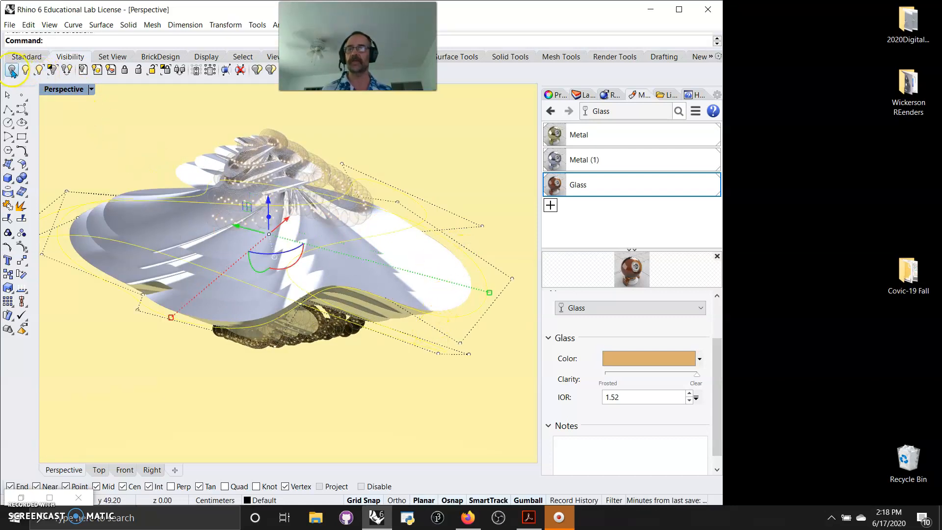
Step: Hide the selected guide curves and view the metal shell and glass spheres in Raytraced mode
{"action": "left_click", "coordinate": [90, 90]}
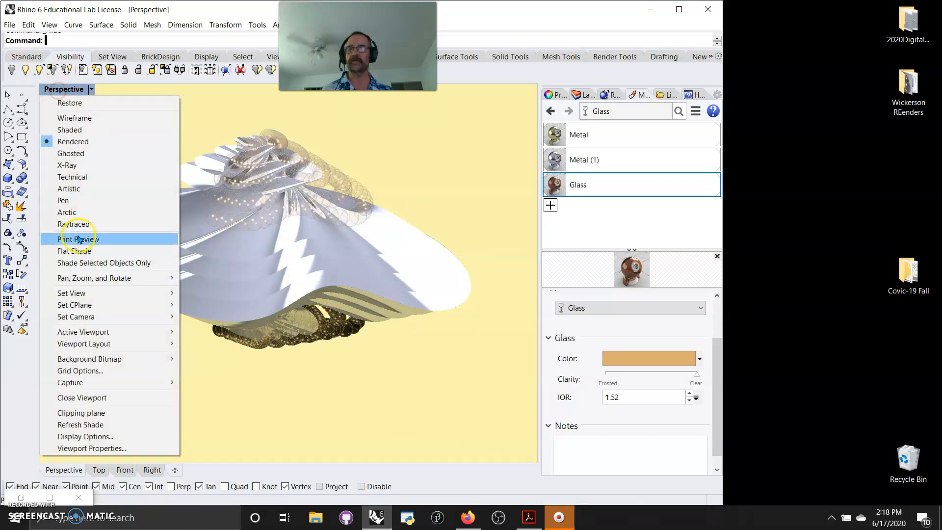
{"action": "left_click", "coordinate": [74, 224]}
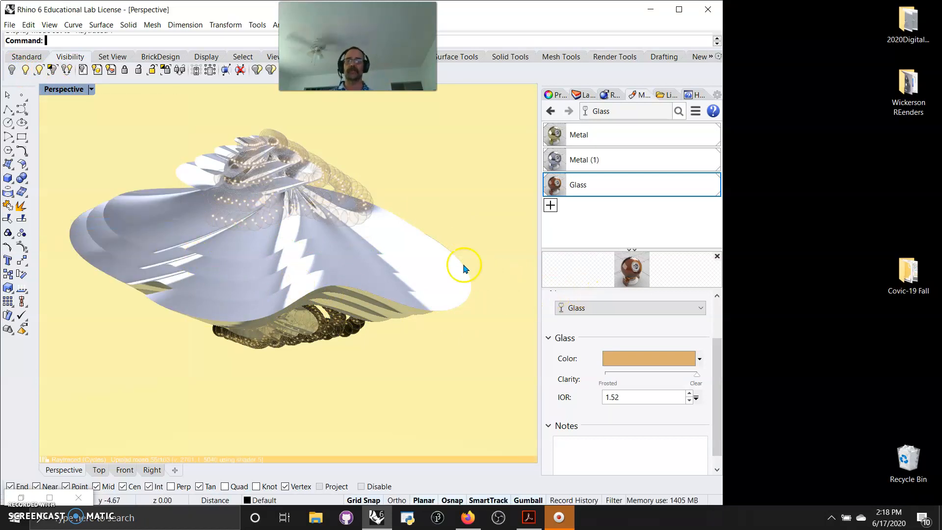
{"action": "mouse_move", "coordinate": [432, 350]}
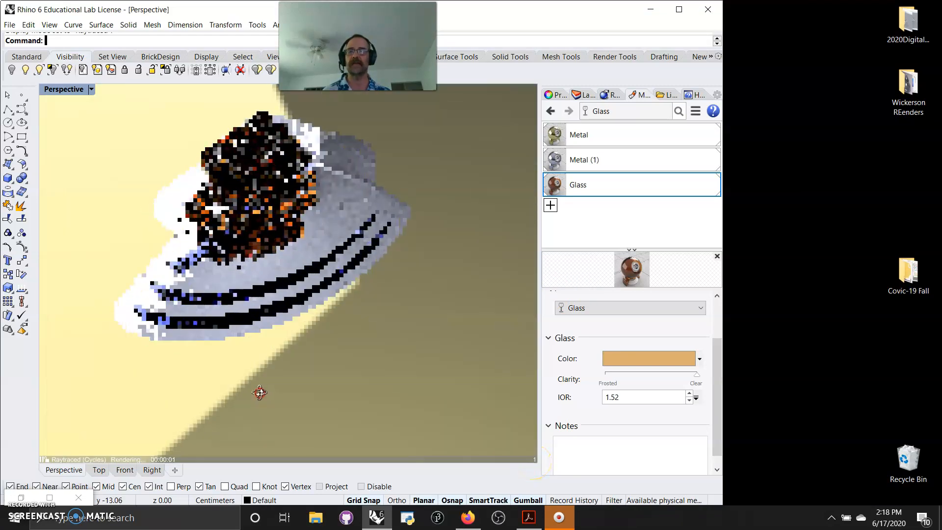
{"action": "left_click_drag", "start_coordinate": [259, 392], "coordinate": [251, 192]}
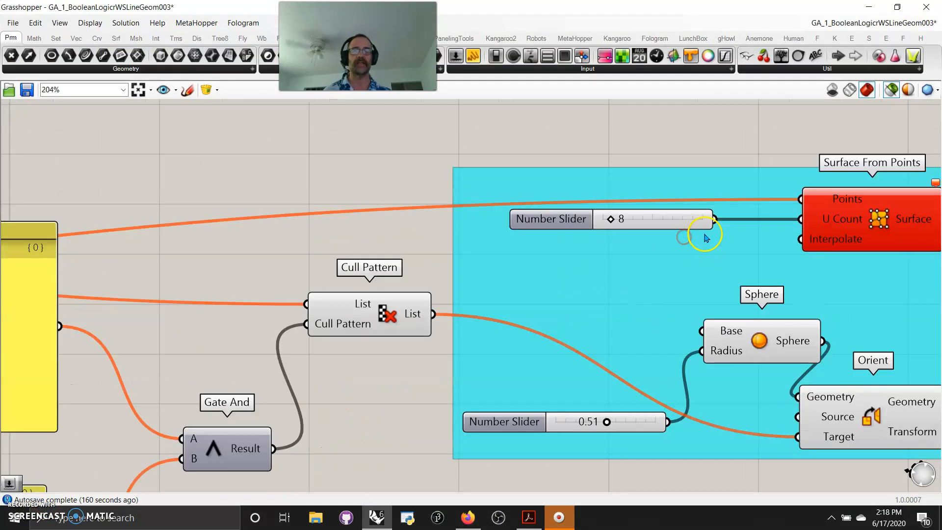
Step: Drag the U Count slider down to 6 and let the layered shell recompute over the new curves
{"action": "left_click_drag", "start_coordinate": [706, 219], "coordinate": [600, 219]}
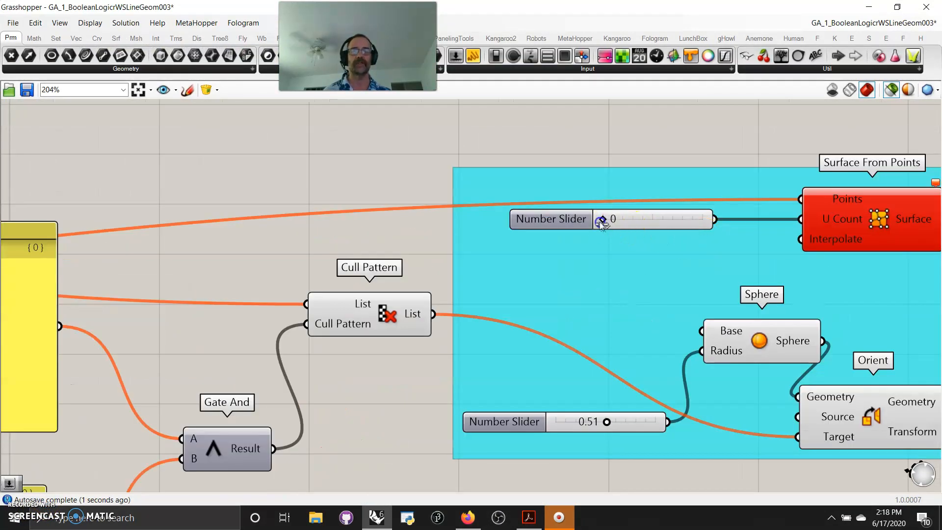
{"action": "left_click_drag", "start_coordinate": [600, 218], "coordinate": [611, 218]}
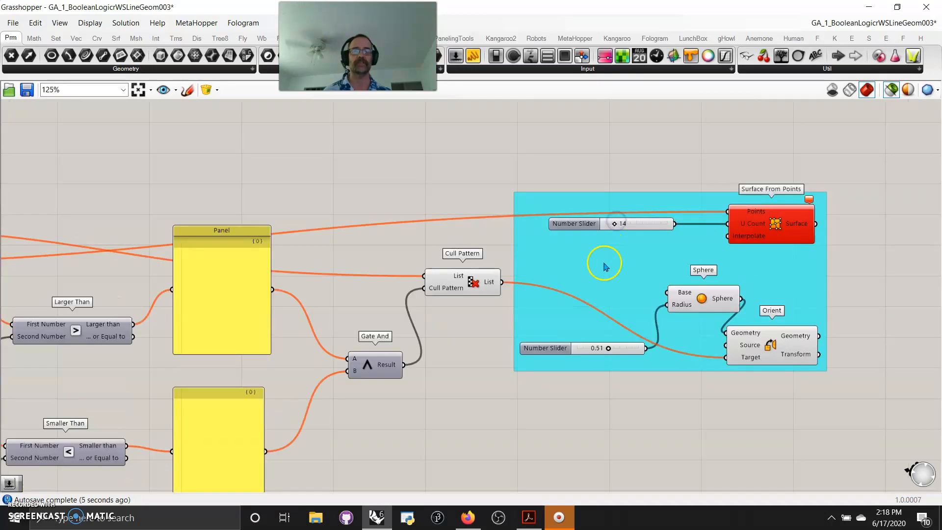
{"action": "scroll", "scroll_direction": "down", "scroll_amount": 3}
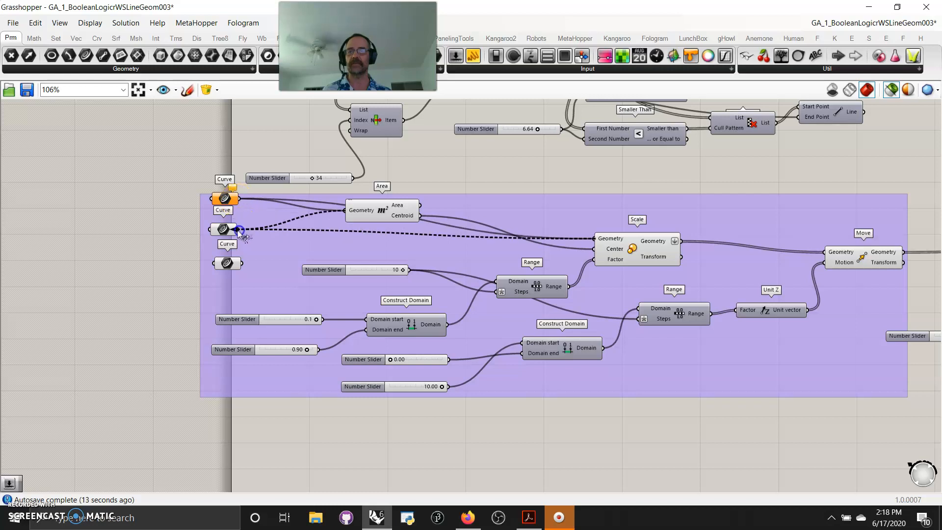
{"action": "scroll", "scroll_direction": "down", "scroll_amount": 3}
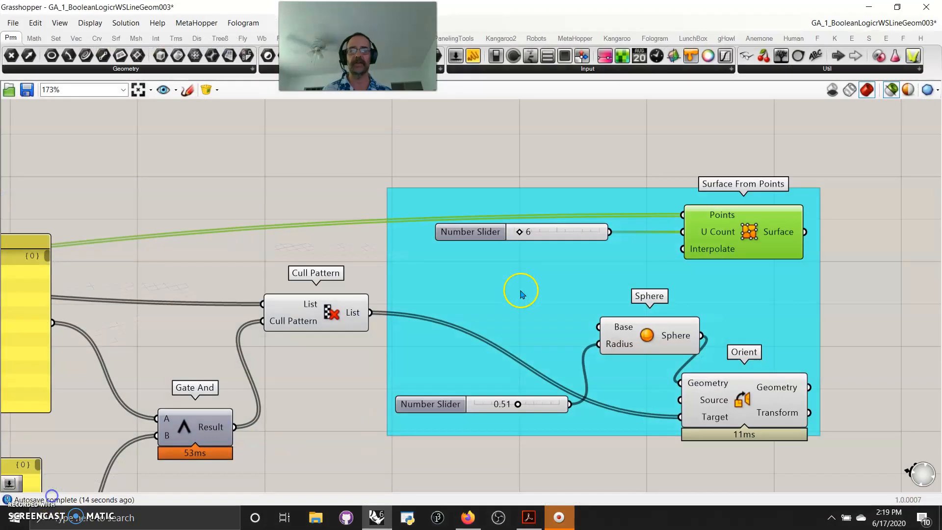
{"action": "mouse_move", "coordinate": [251, 201]}
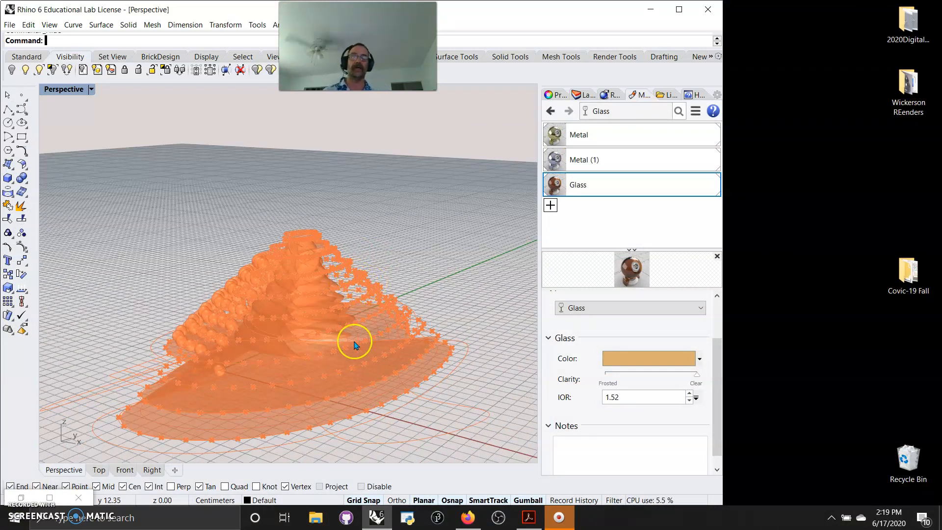
{"action": "mouse_move", "coordinate": [447, 292]}
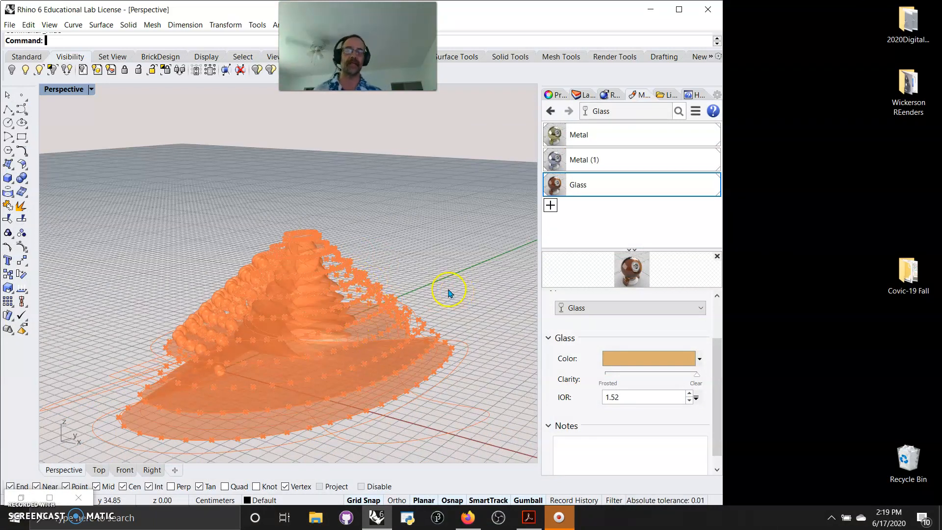
{"action": "mouse_move", "coordinate": [342, 372]}
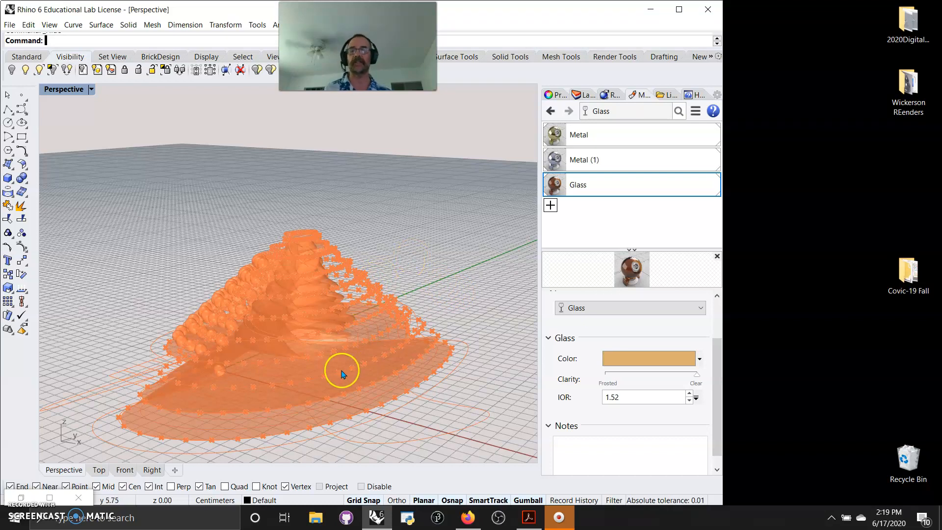